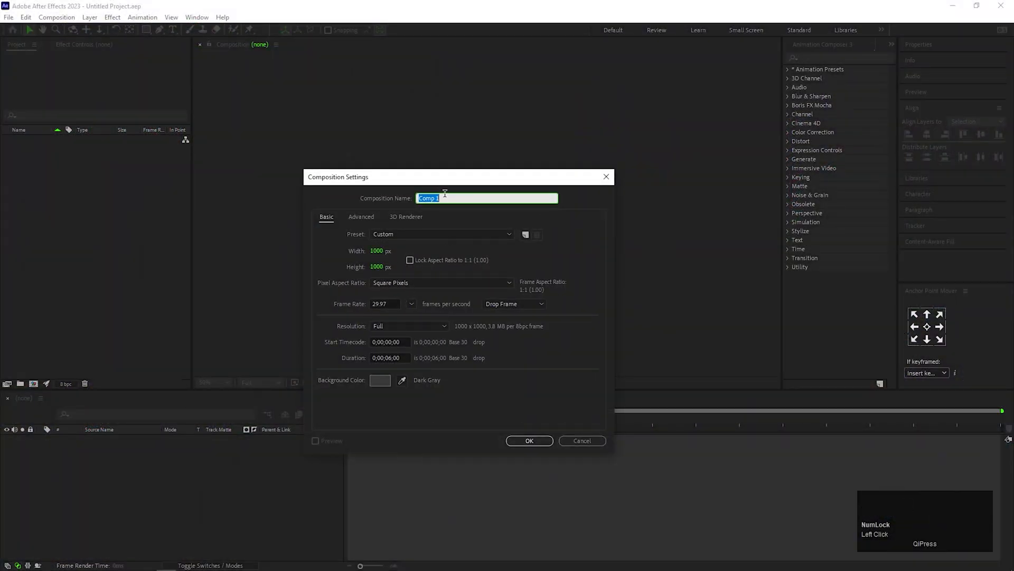
Create the 1000×1000 composition 'main' and start a new solid named 'fractal'
type("main")
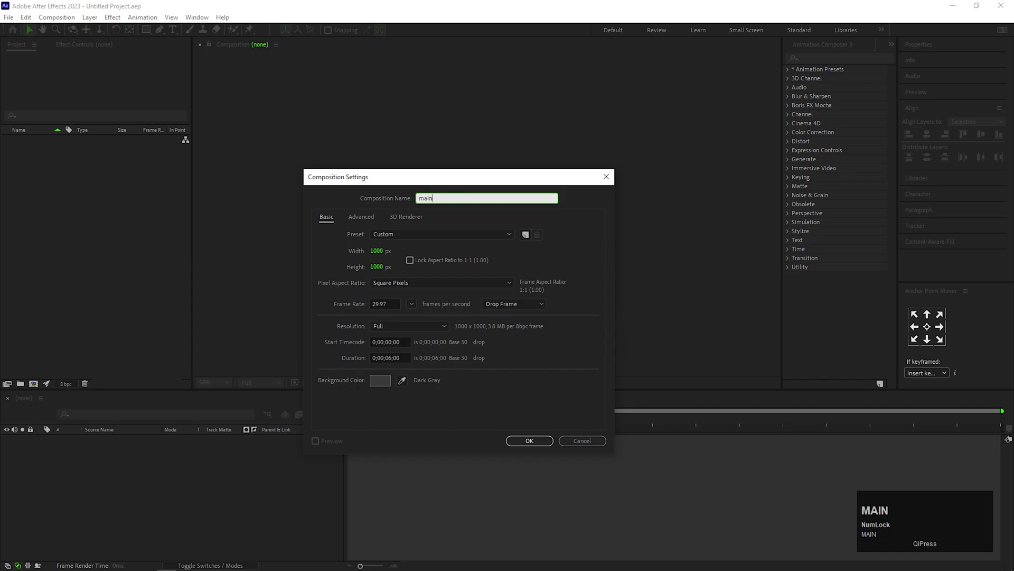
left_click(529, 440)
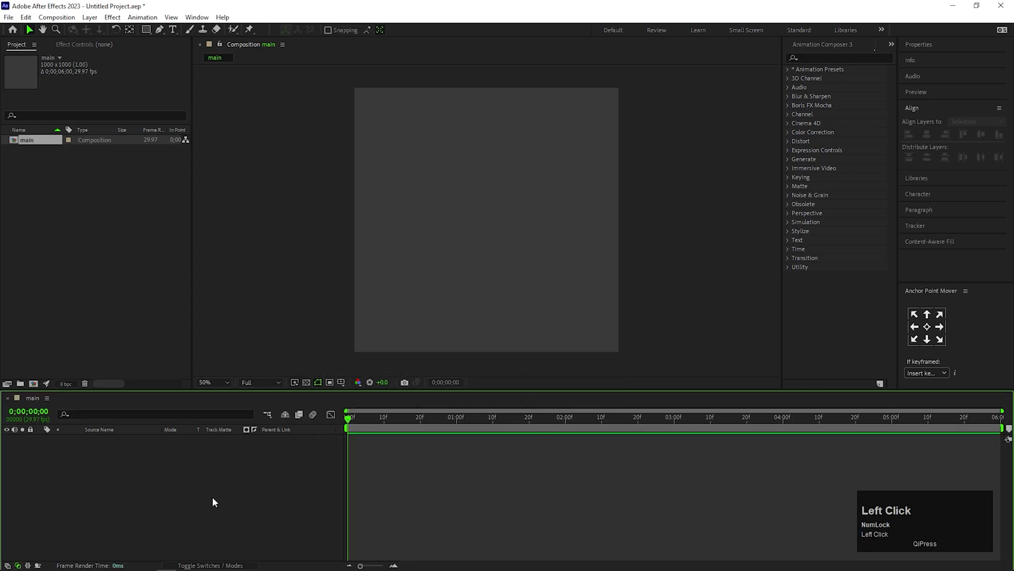
right_click(214, 501)
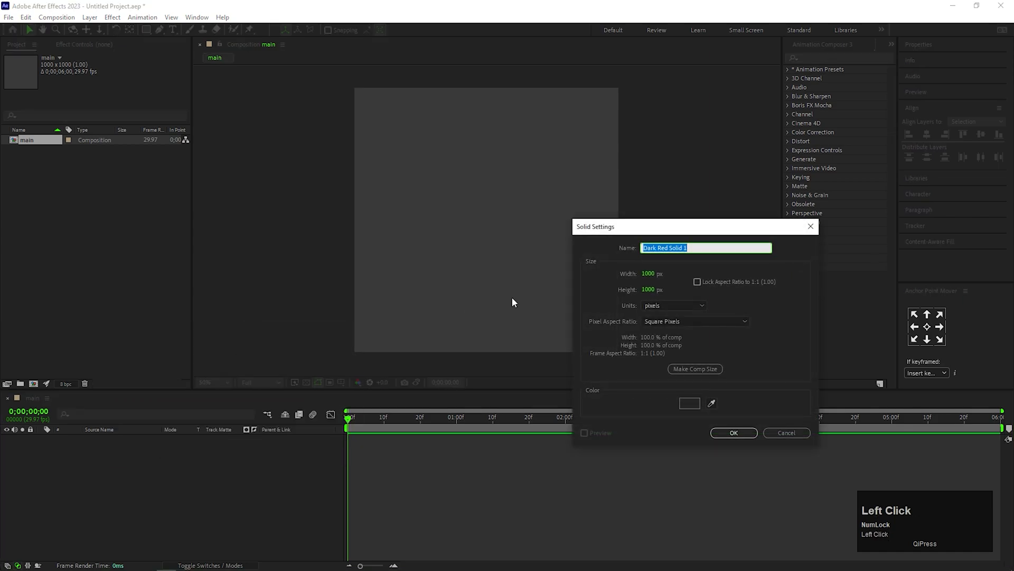
type("fractal")
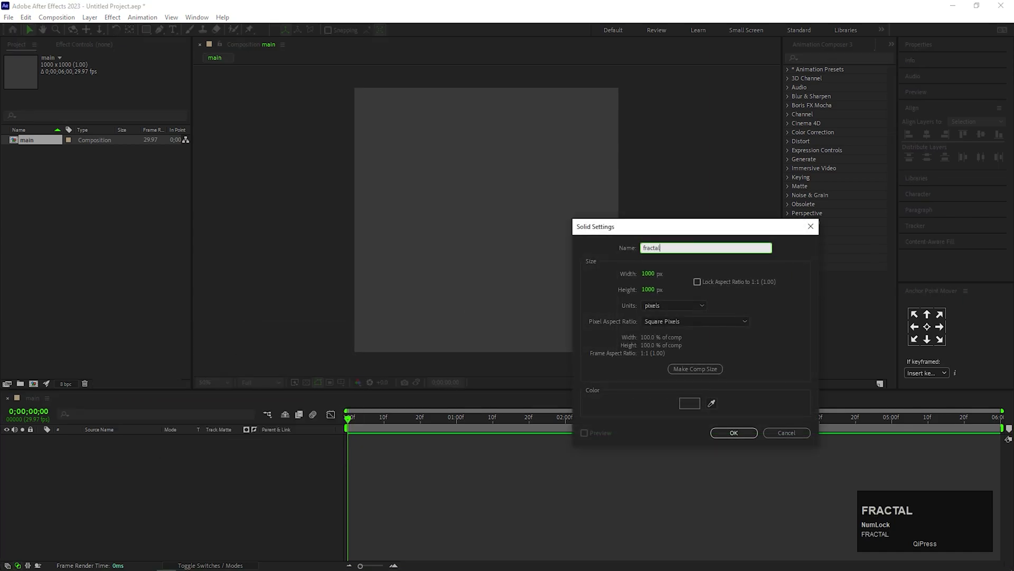
Create the fractal solid and apply Fractal Noise to it
left_click(734, 432)
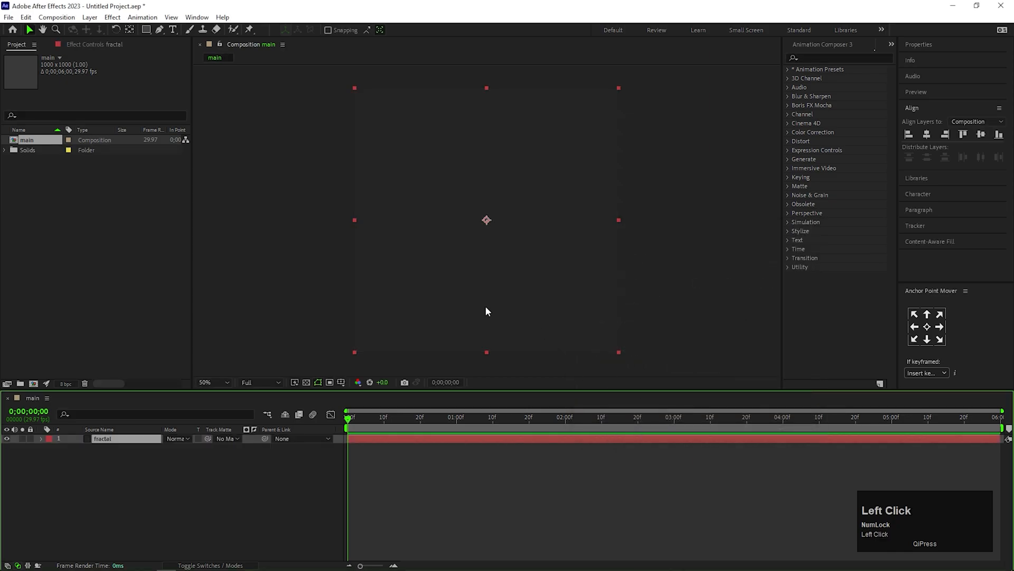
left_click(839, 58)
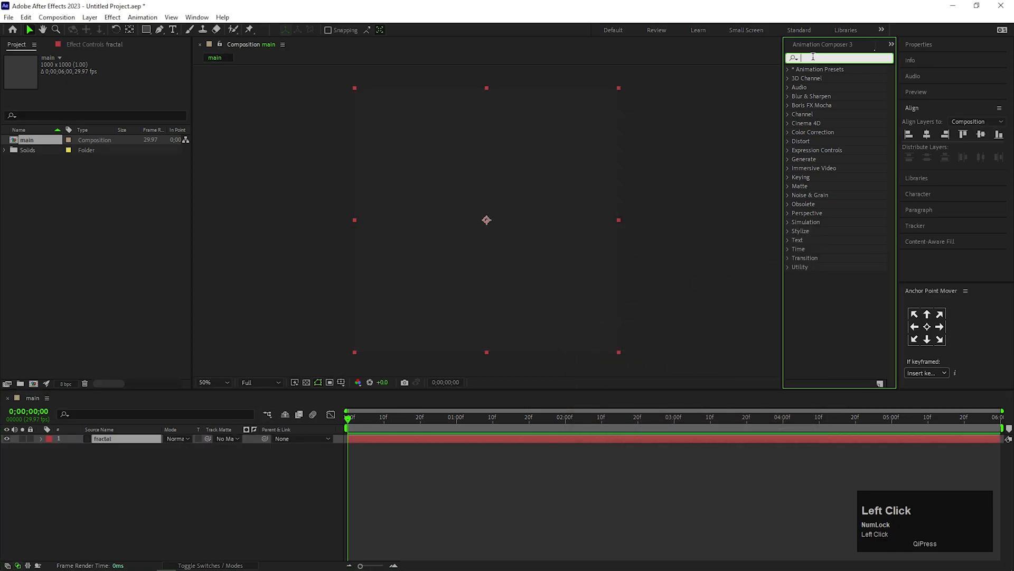
type("frac")
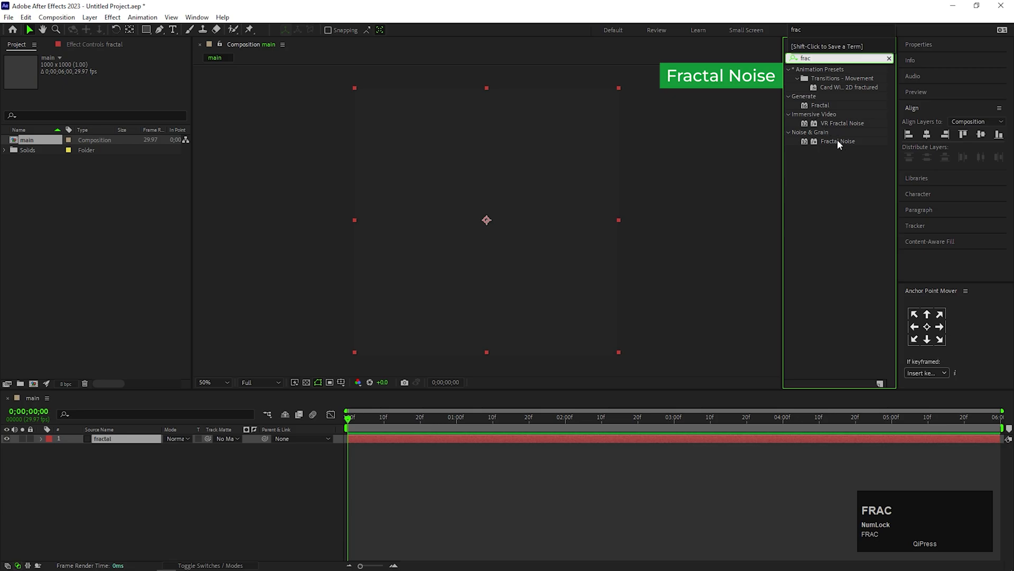
double_click(837, 141)
type("350")
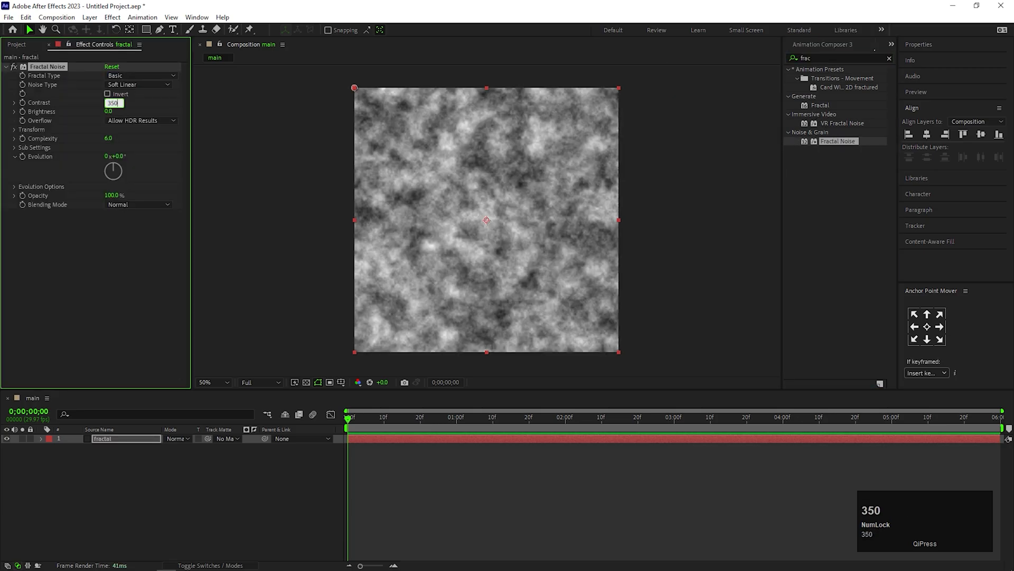
Set noise contrast 350, scale 300, complexity 1, and Evolution expression time*100
left_click(15, 129)
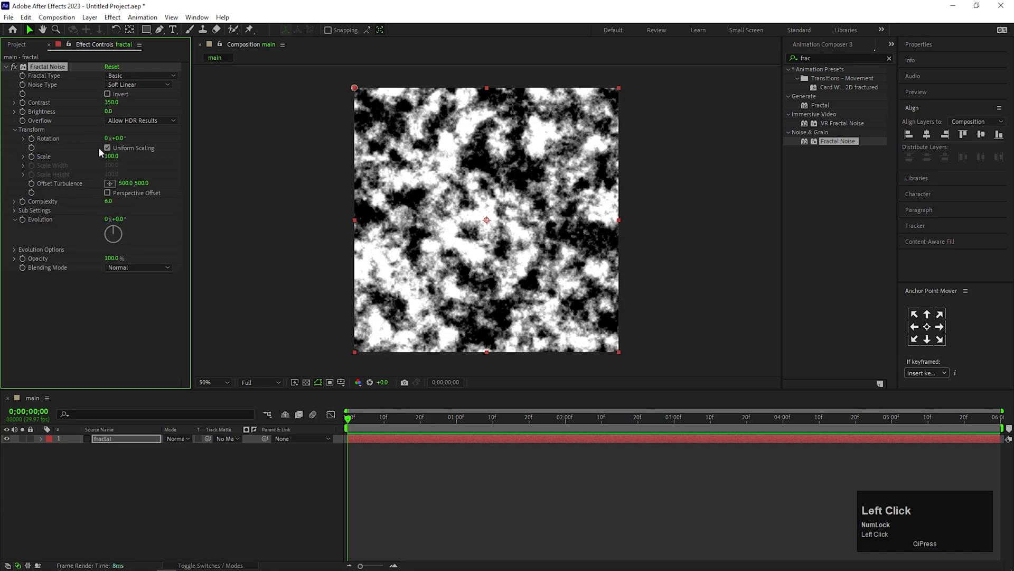
left_click(14, 156)
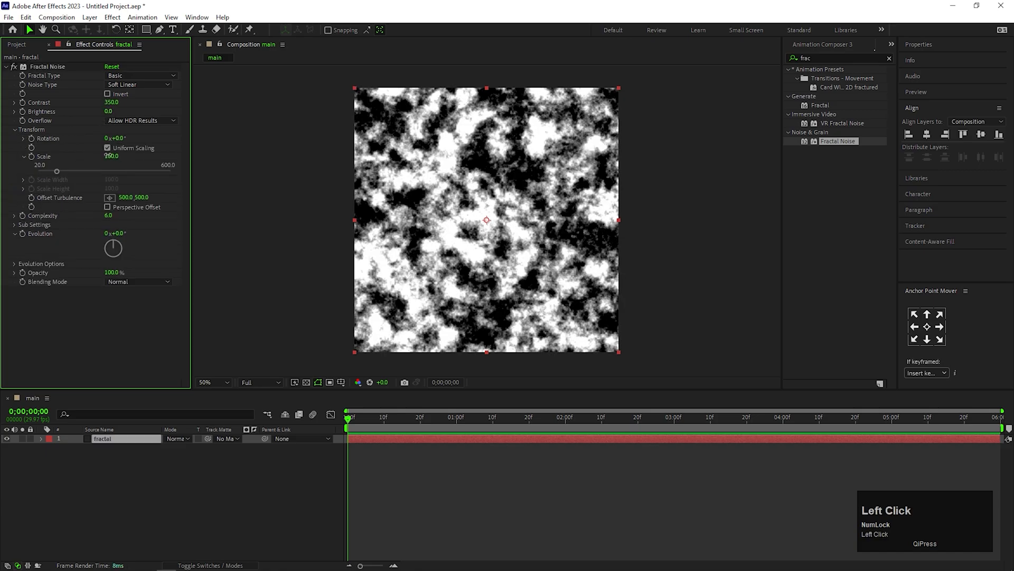
type("300")
key("Enter")
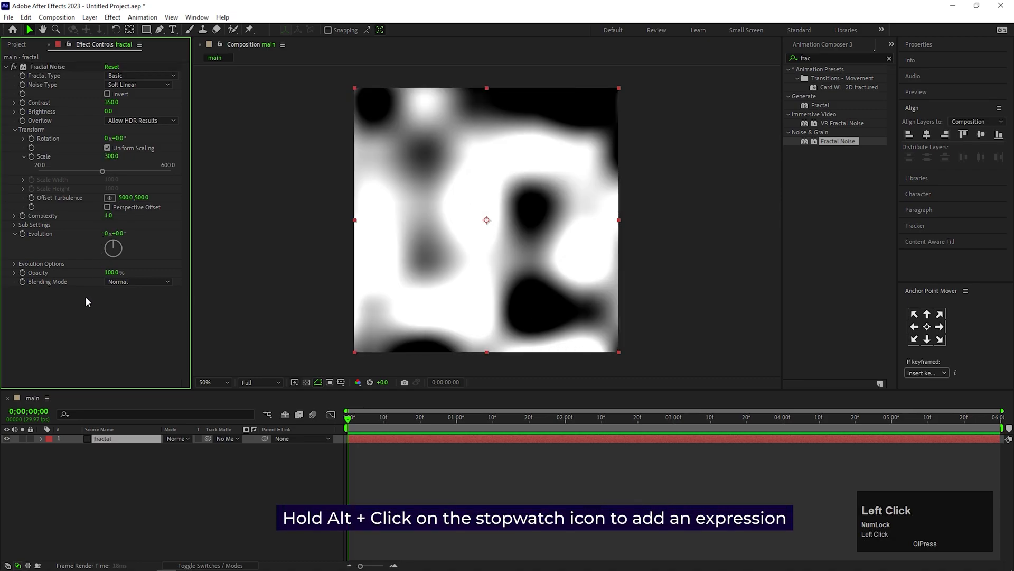
left_click(22, 234)
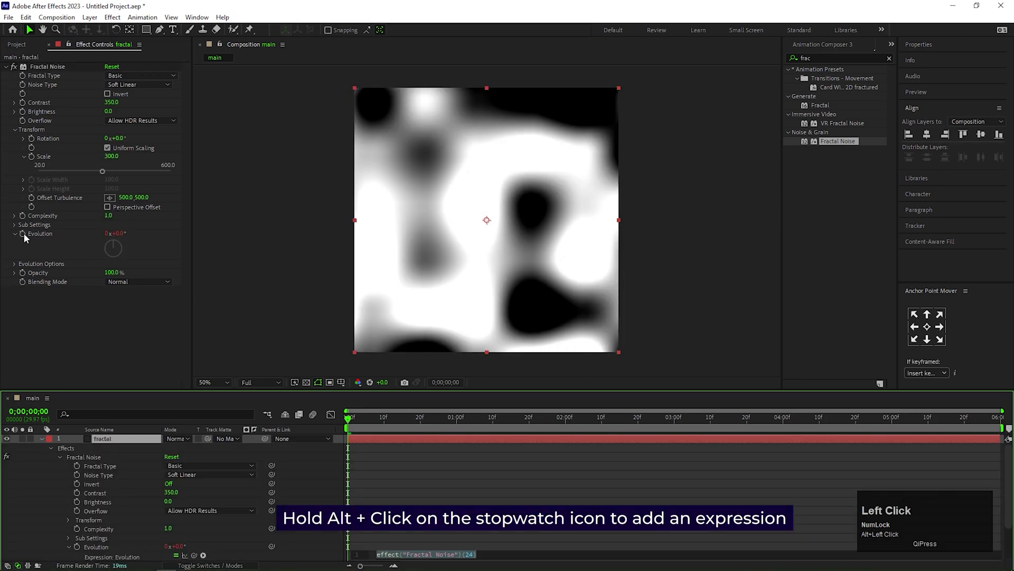
type("time*100")
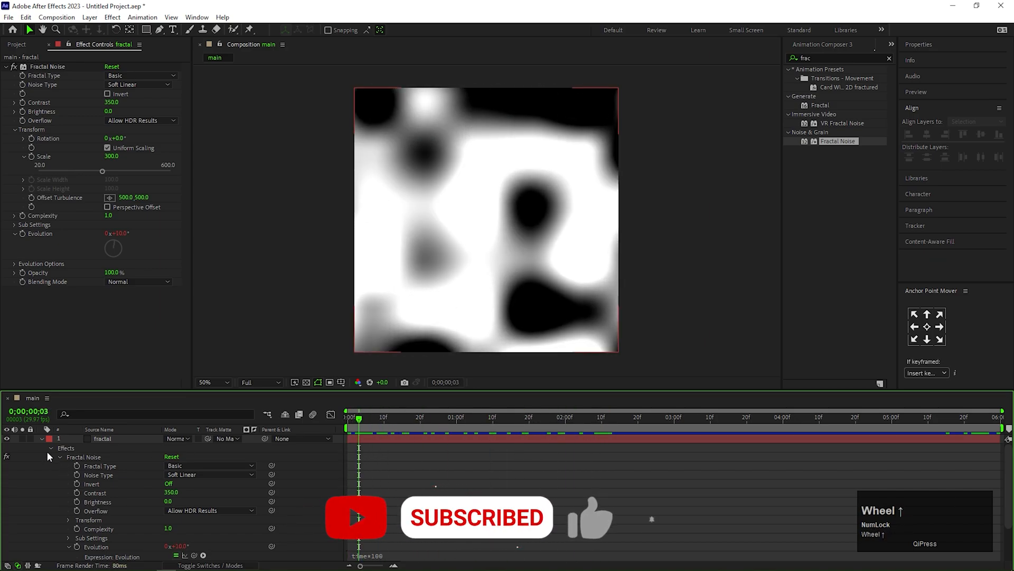
Pre-compose the fractal layer into a composition named 'placeholder'
left_click(50, 438)
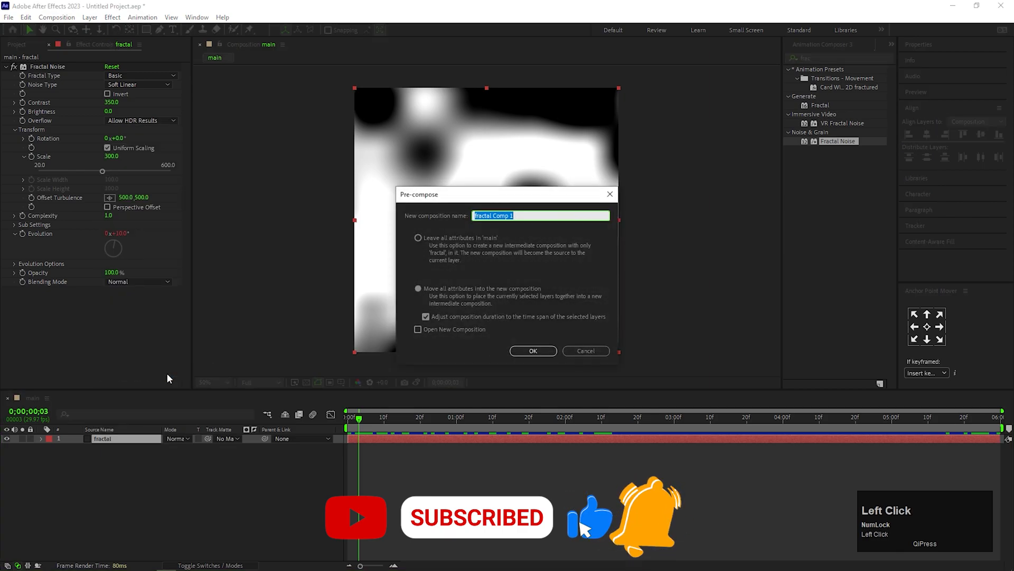
type("placeholder")
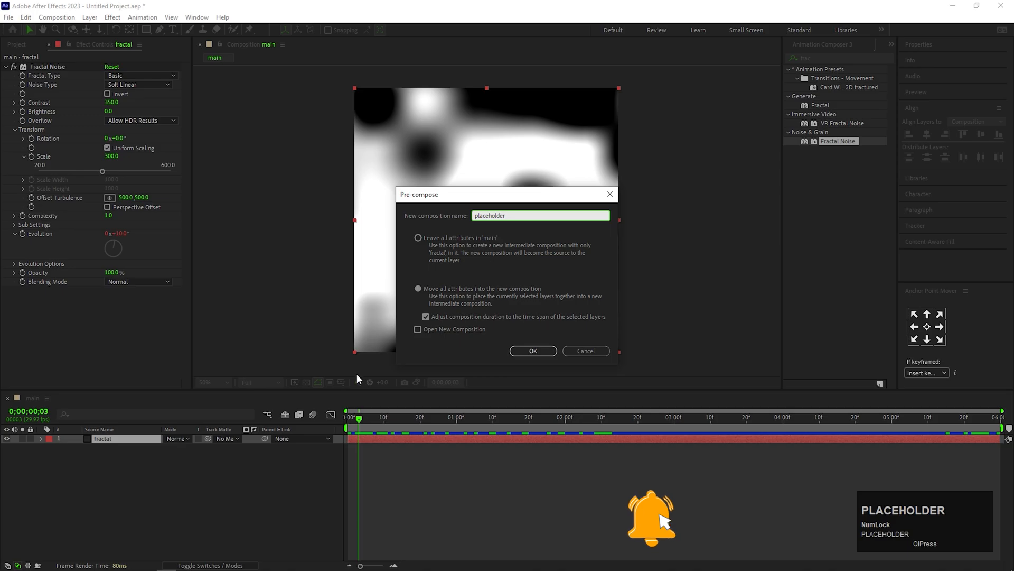
left_click(532, 350)
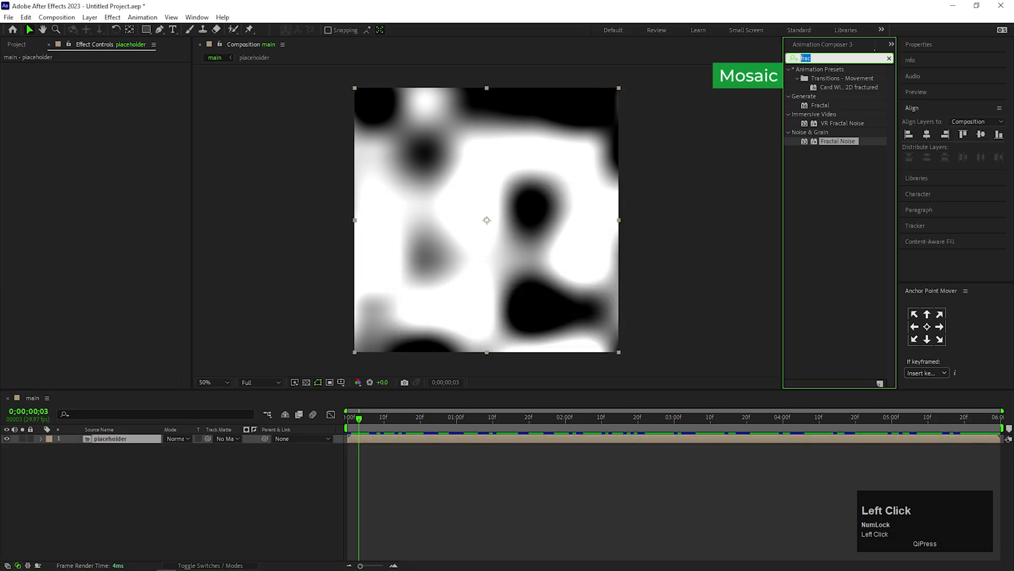
Apply Mosaic with 50×50 blocks and Sharp Colors enabled
type("mos")
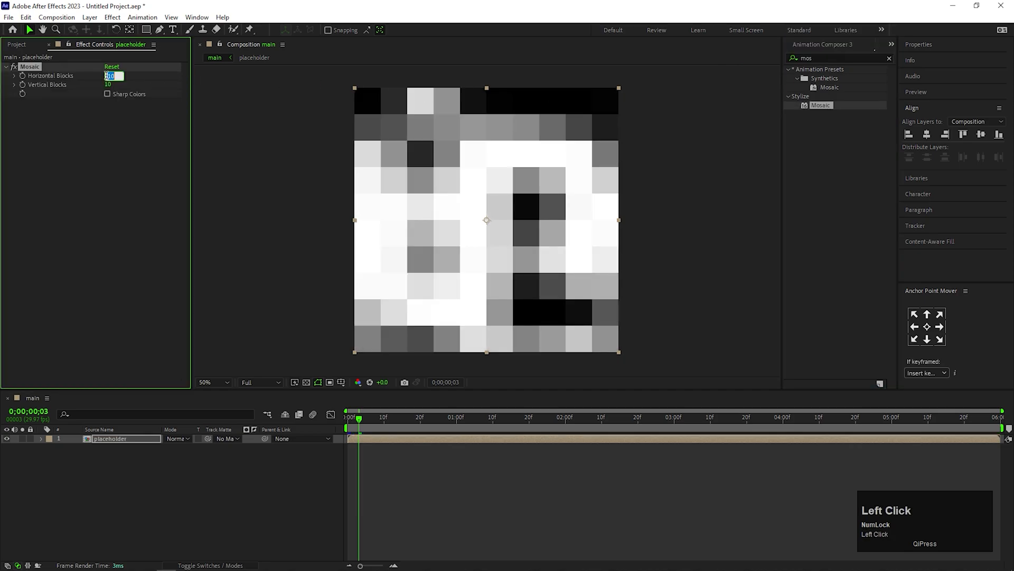
type("50")
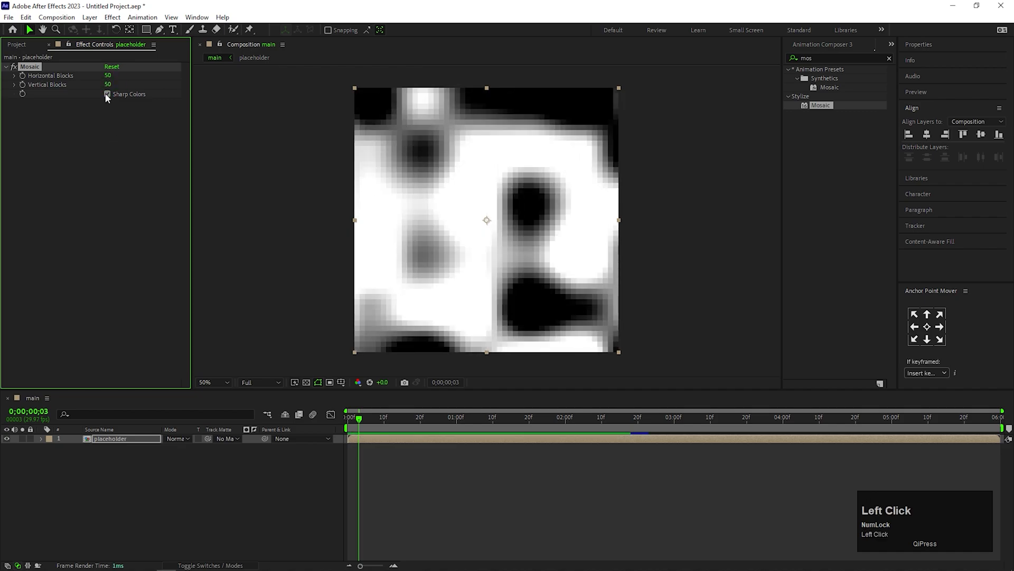
left_click(107, 94)
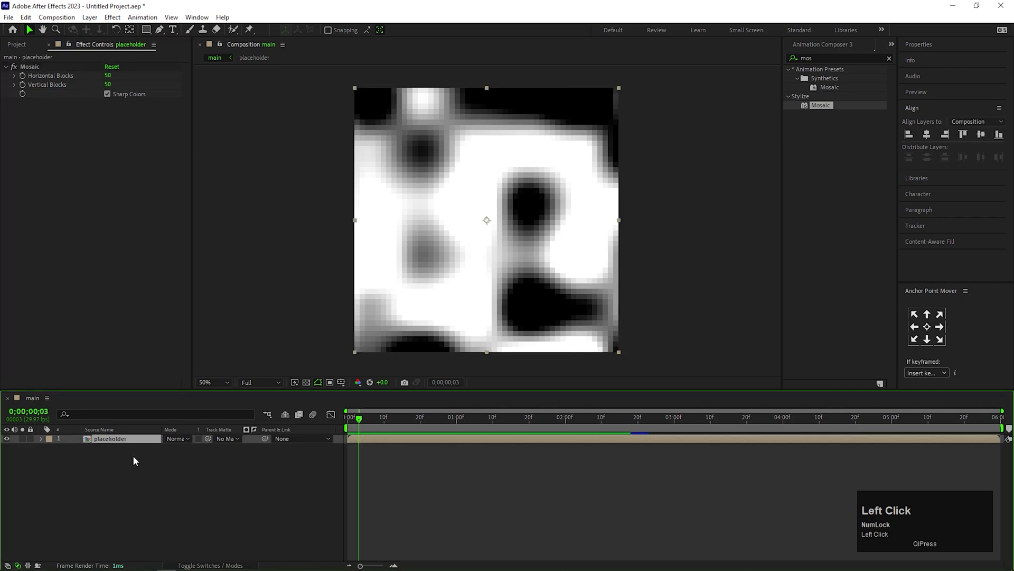
Create a 20×20 composition named 'element'
left_click(17, 43)
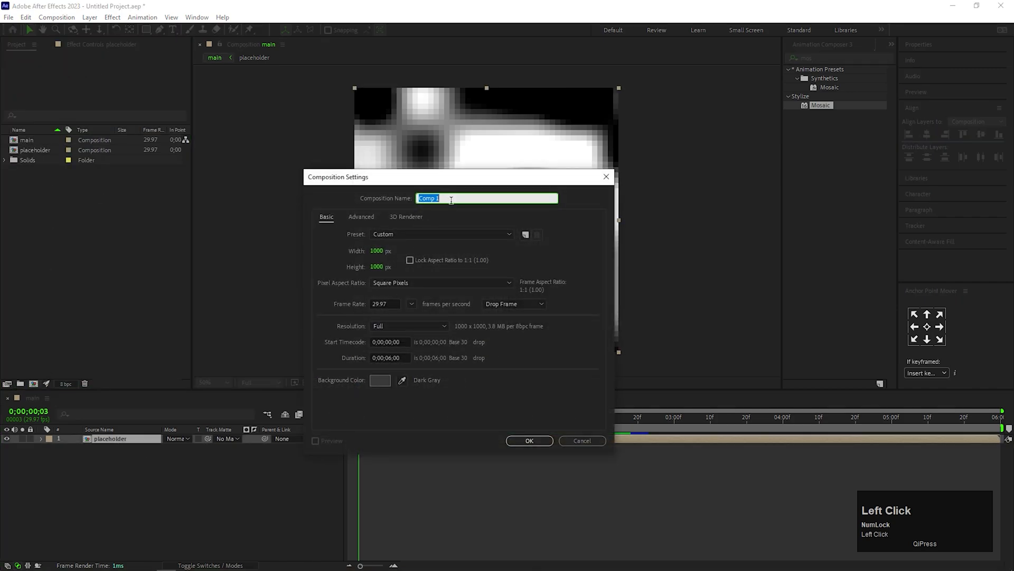
type("element")
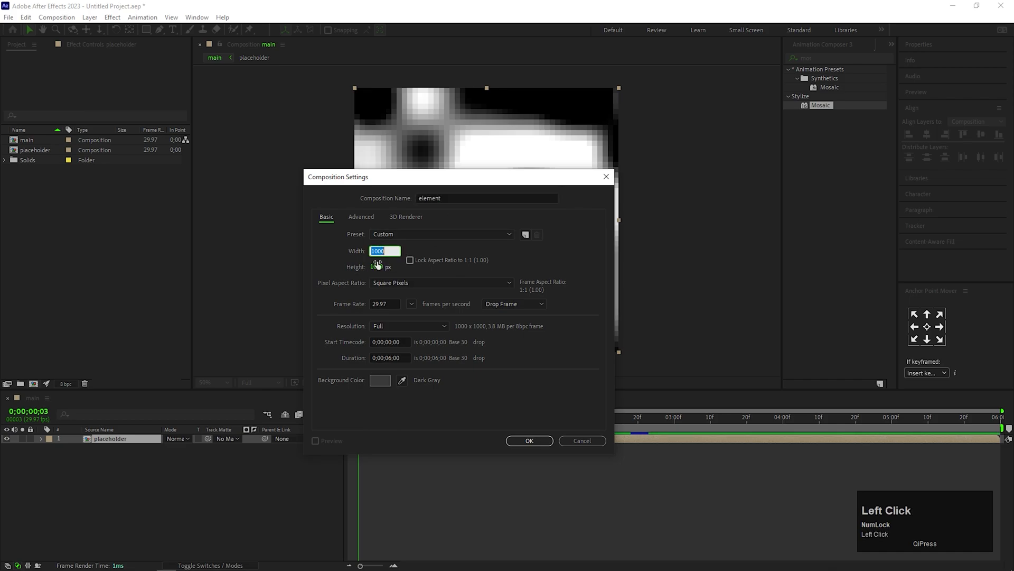
type("2")
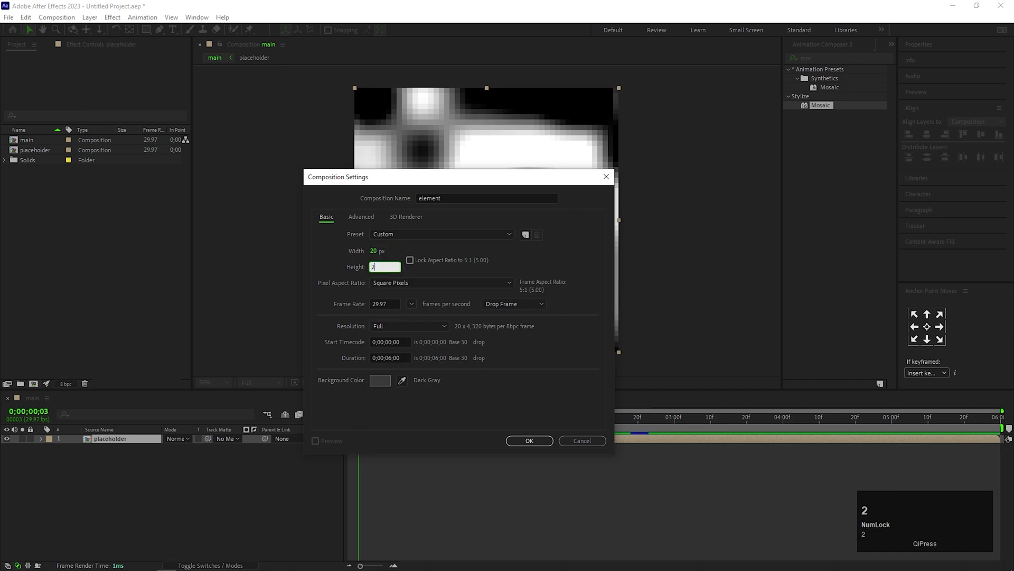
left_click(529, 440)
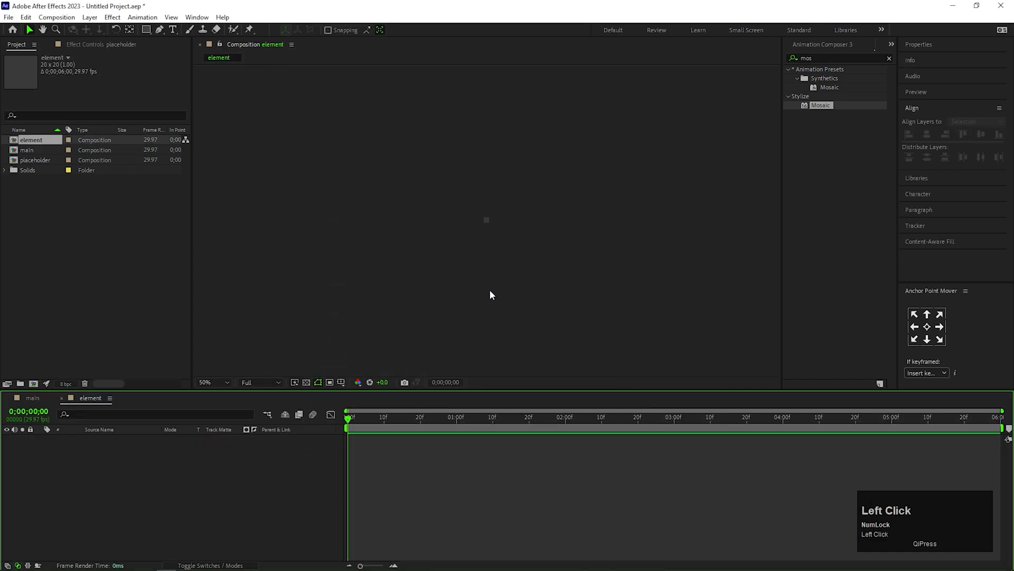
Add an 'F' text layer in element, set its scale, and return to main
scroll("up", 3)
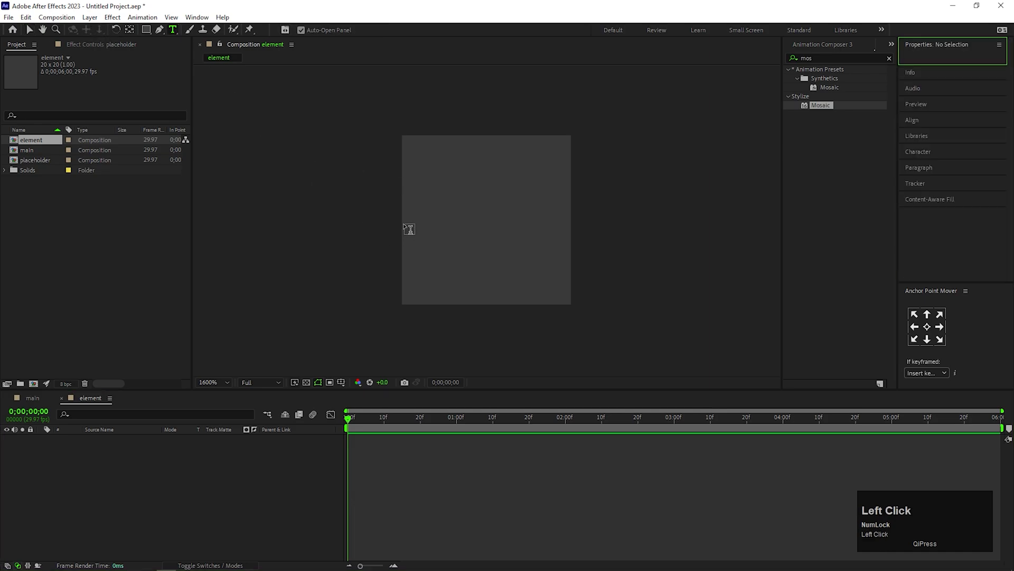
left_click(447, 214)
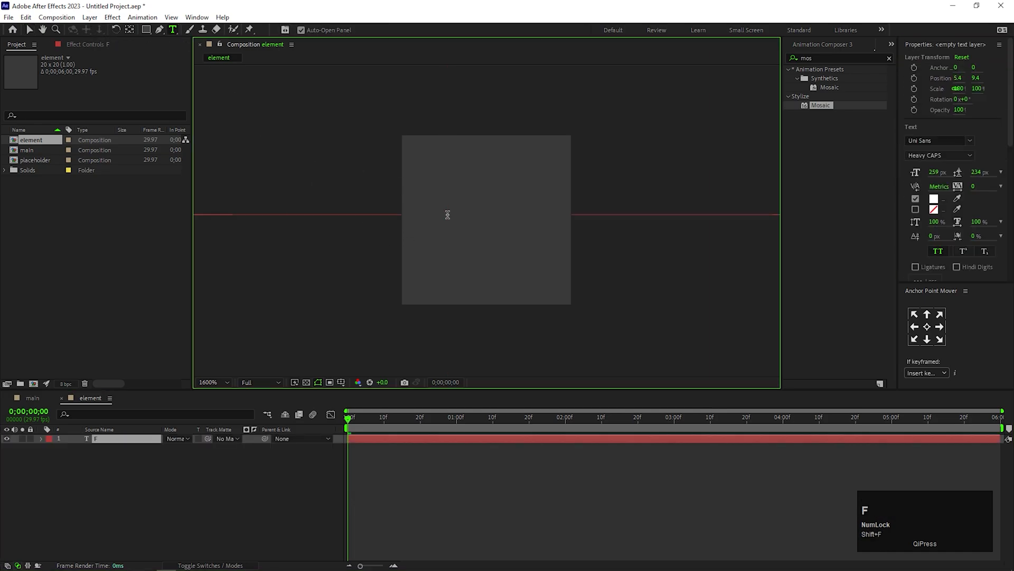
left_click(96, 438)
type("3")
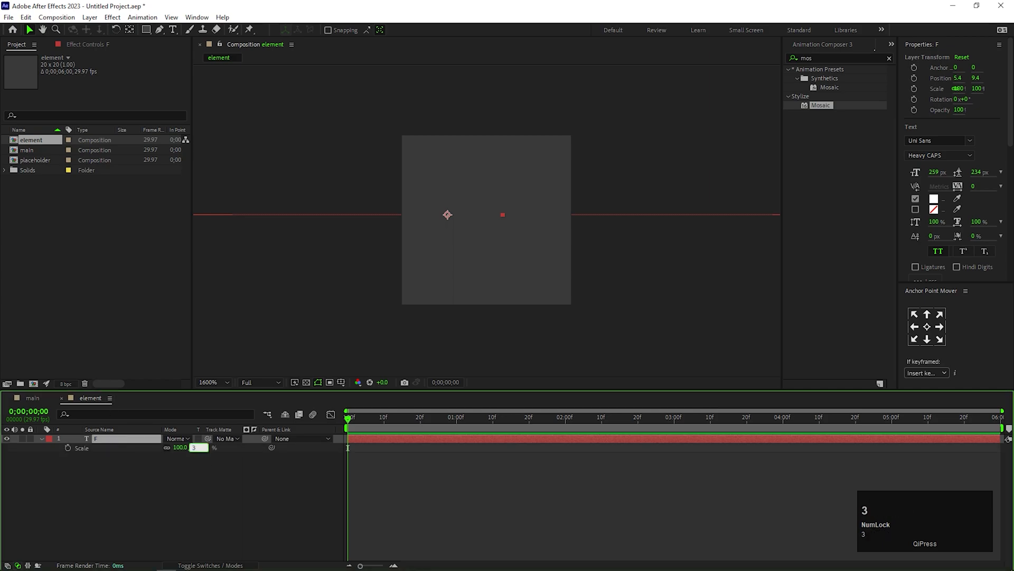
key("Enter")
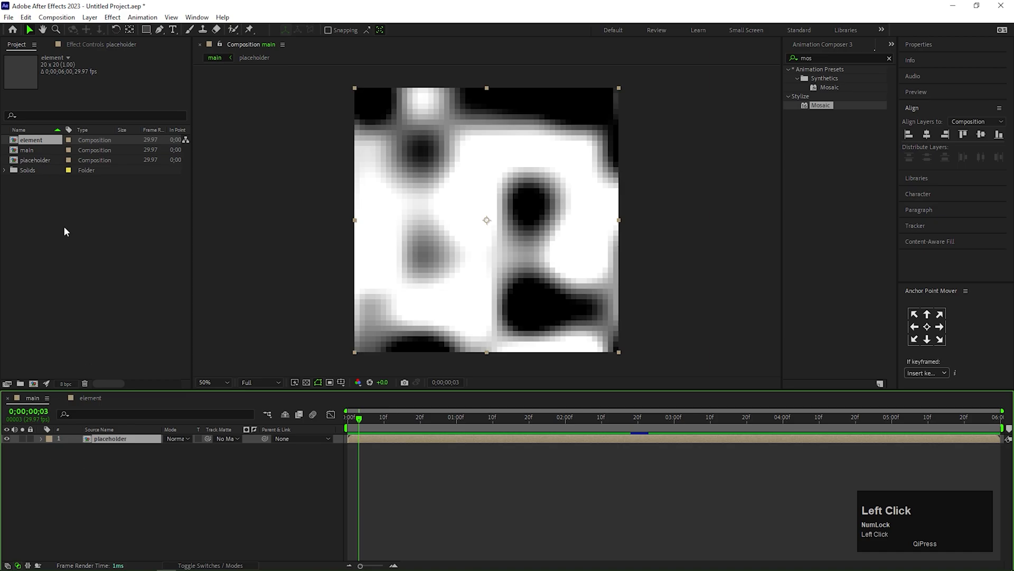
Apply CC RepeTile to the element layer in main
left_click(30, 140)
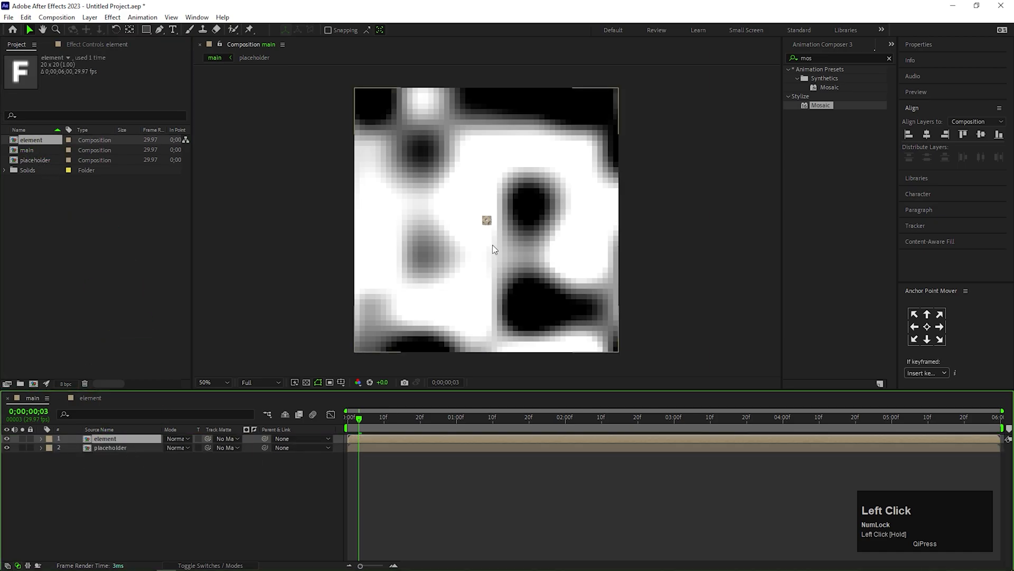
scroll("down", 3)
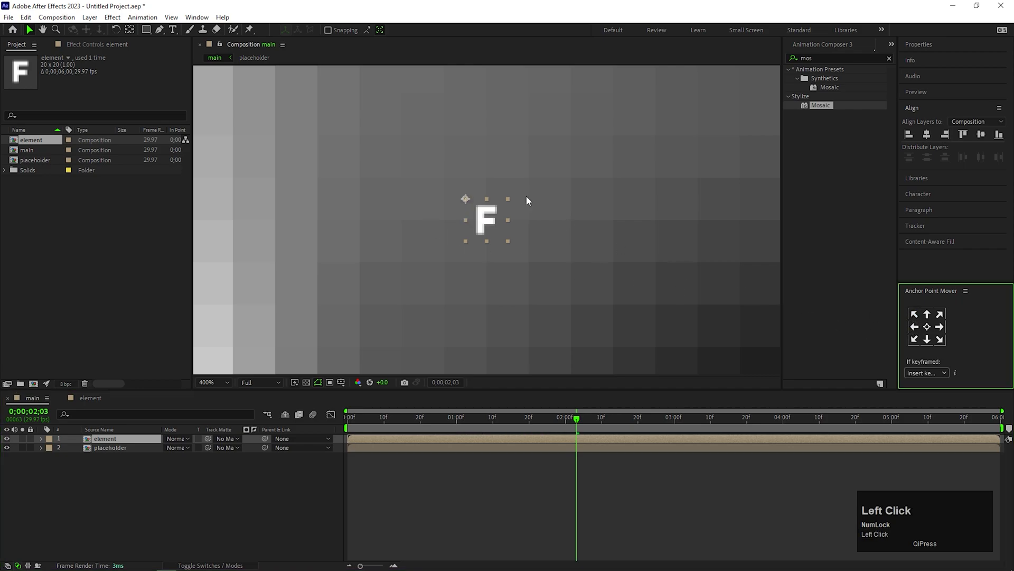
scroll("down", 3)
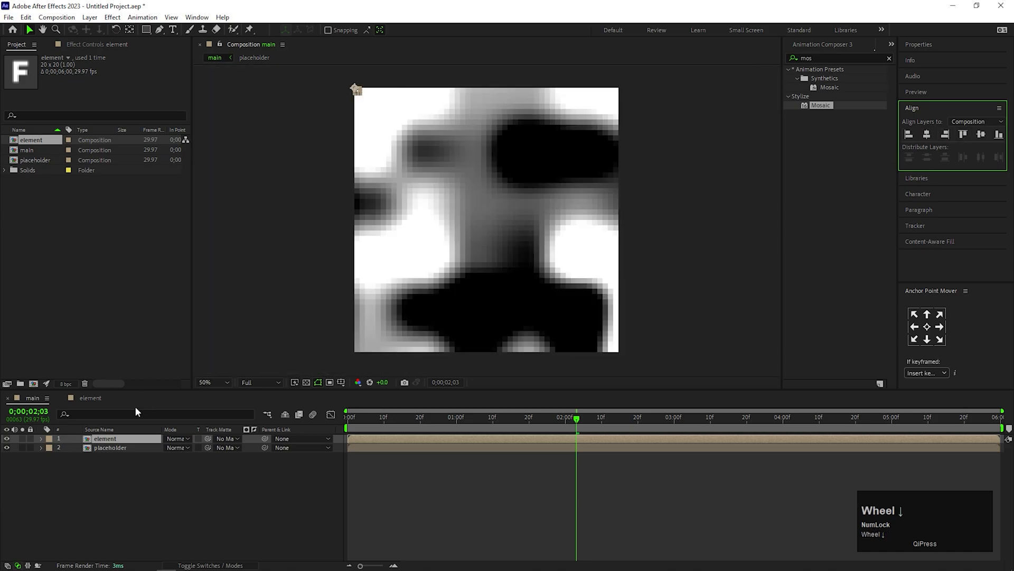
left_click(838, 58)
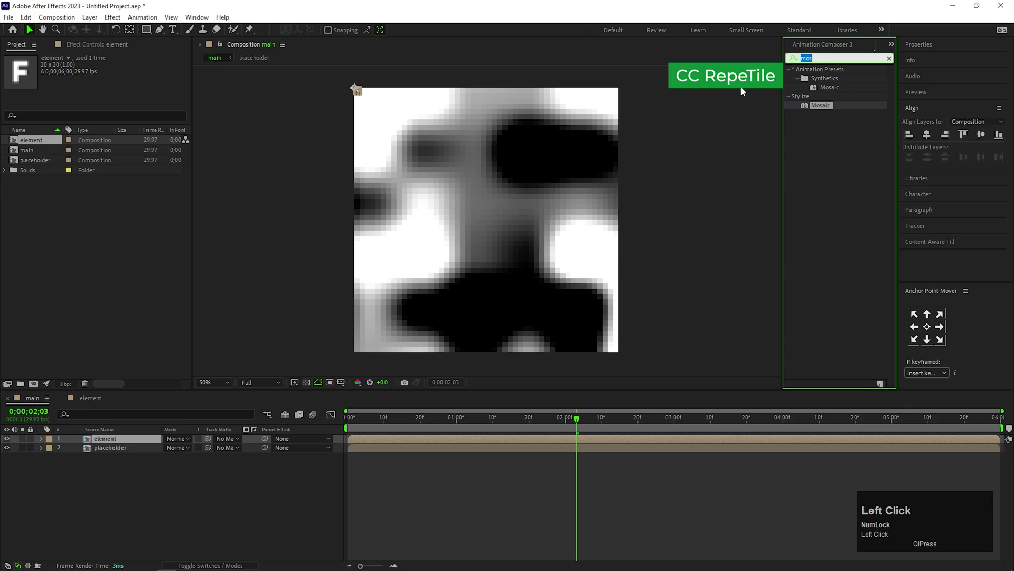
type("cc r")
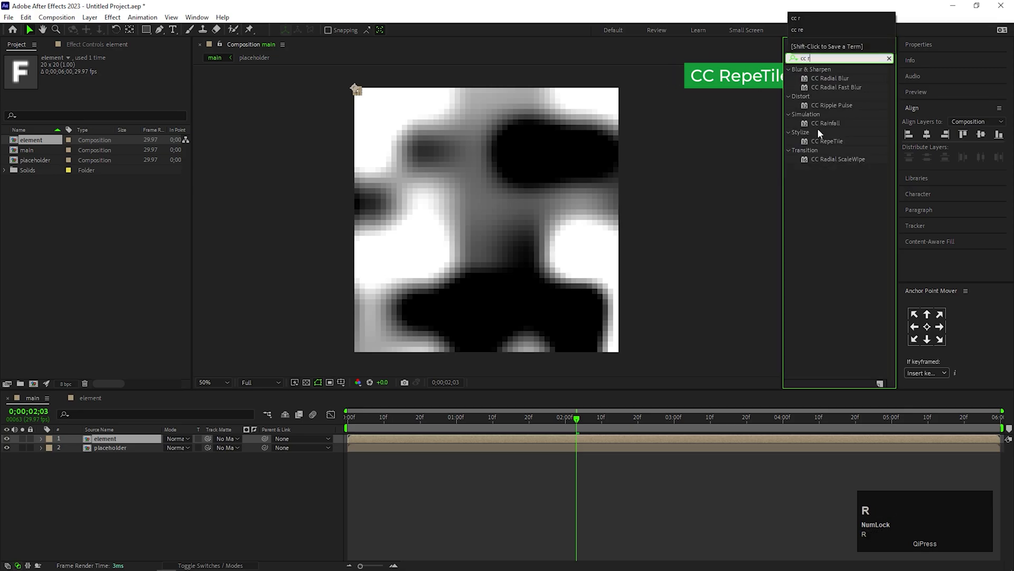
double_click(827, 141)
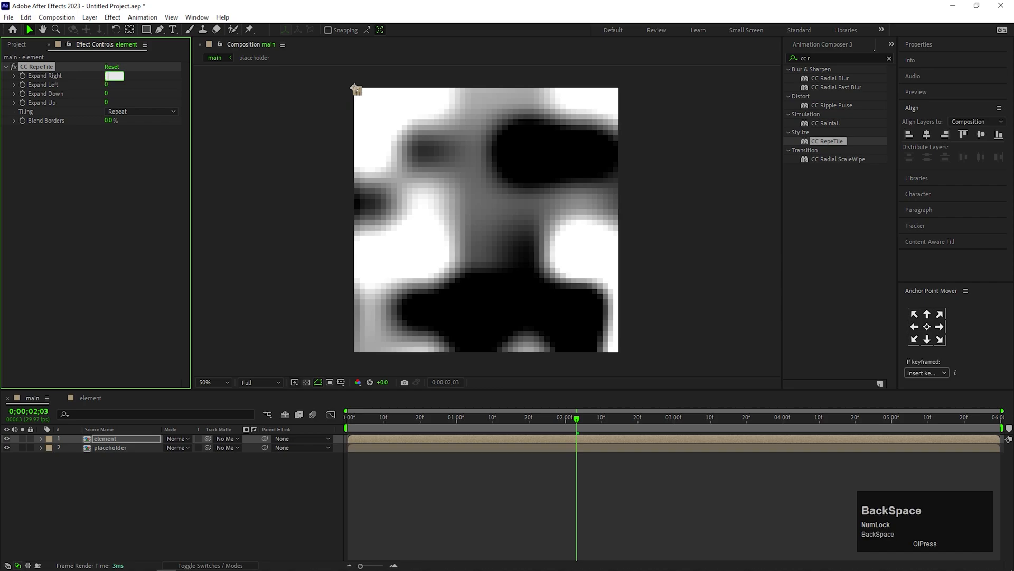
Set Expand Right and Down to 980 and matte element with placeholder above it
left_click(114, 94)
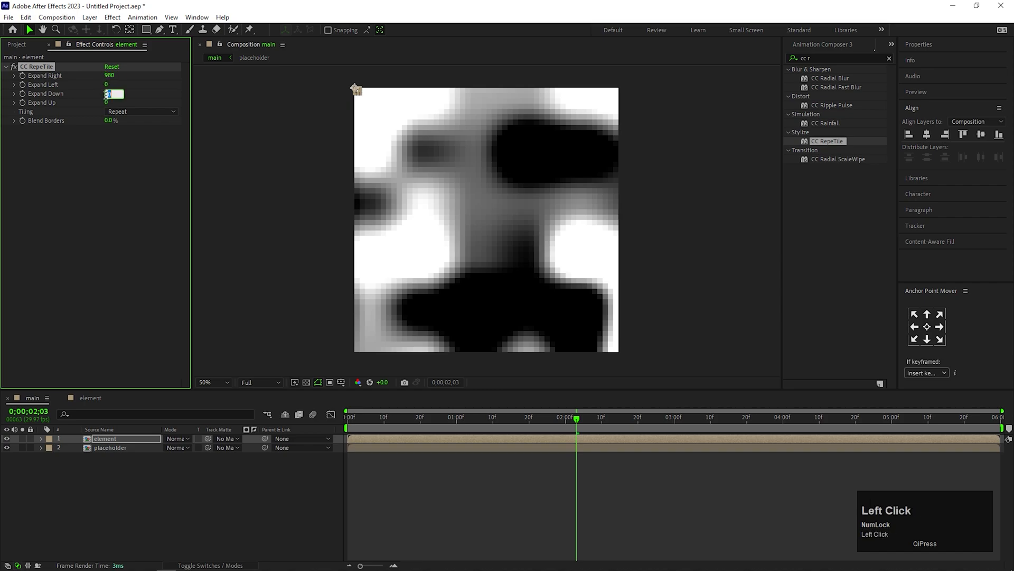
type("9080")
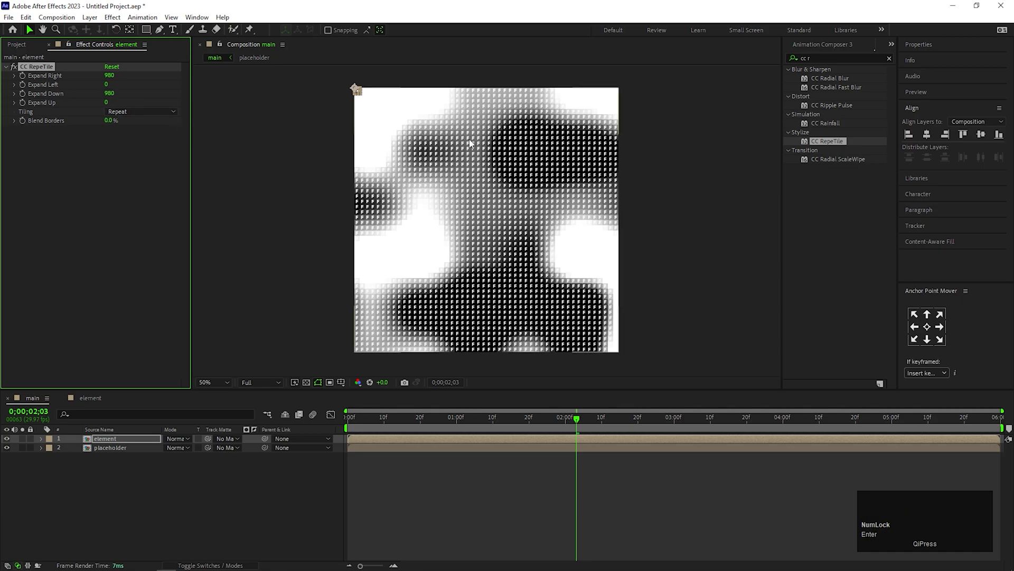
left_click(105, 439)
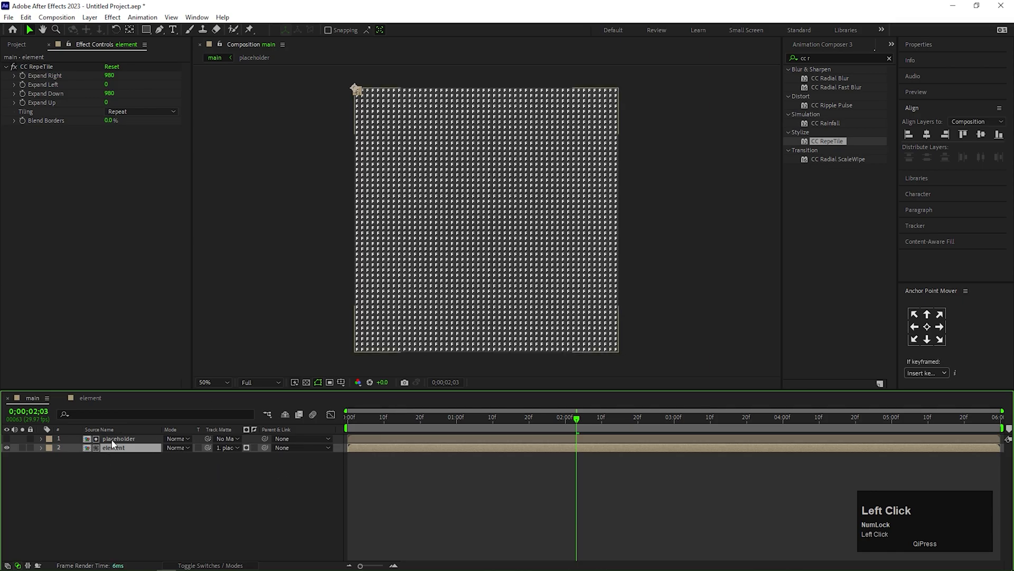
left_click(119, 439)
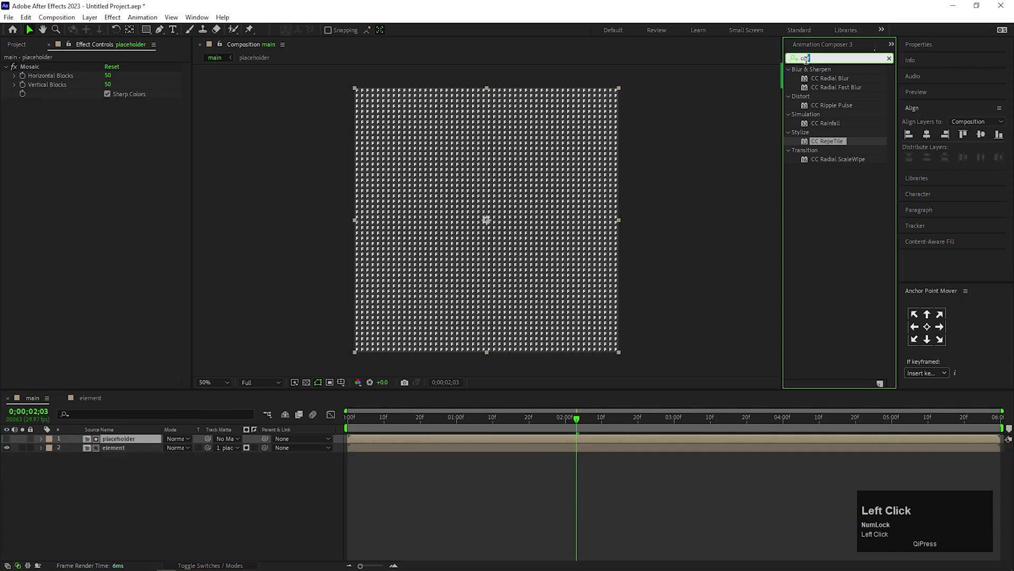
Apply Extract with Black Point 200 to placeholder and scrub to an earlier time
type("extr")
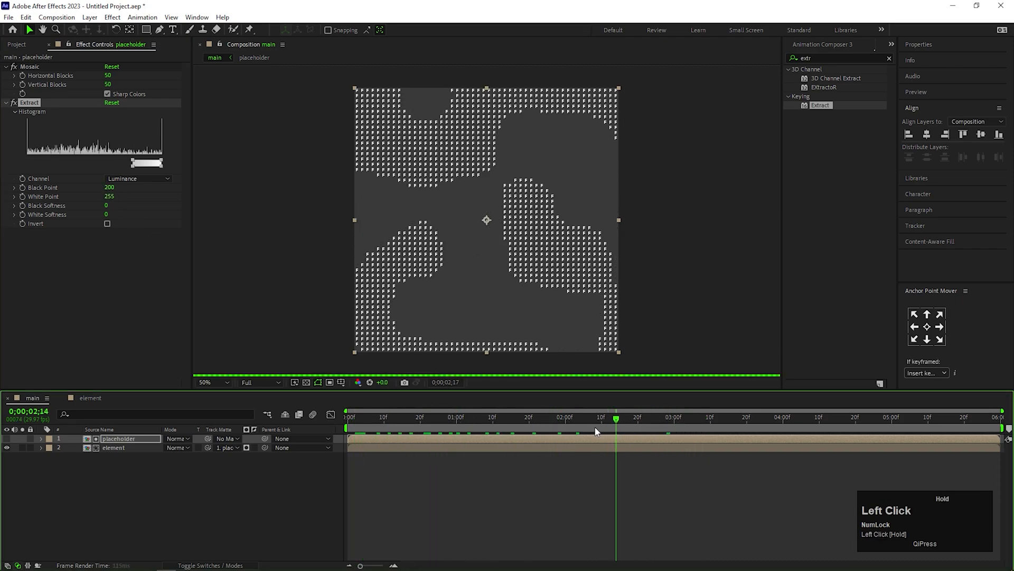
left_click(445, 417)
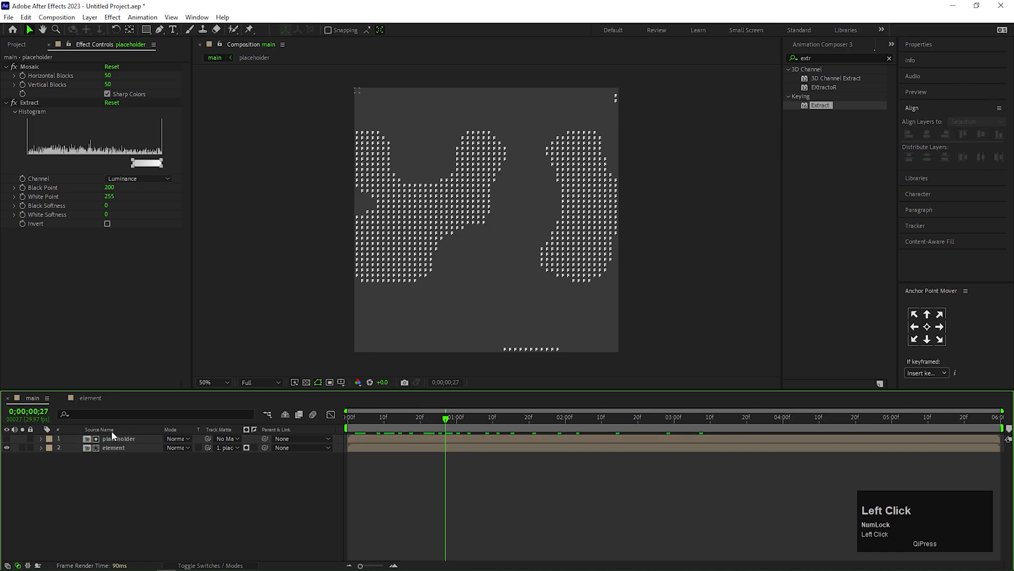
Duplicate the element composition into element 2–5 and duplicate the placeholder-element layer pair
left_click(16, 44)
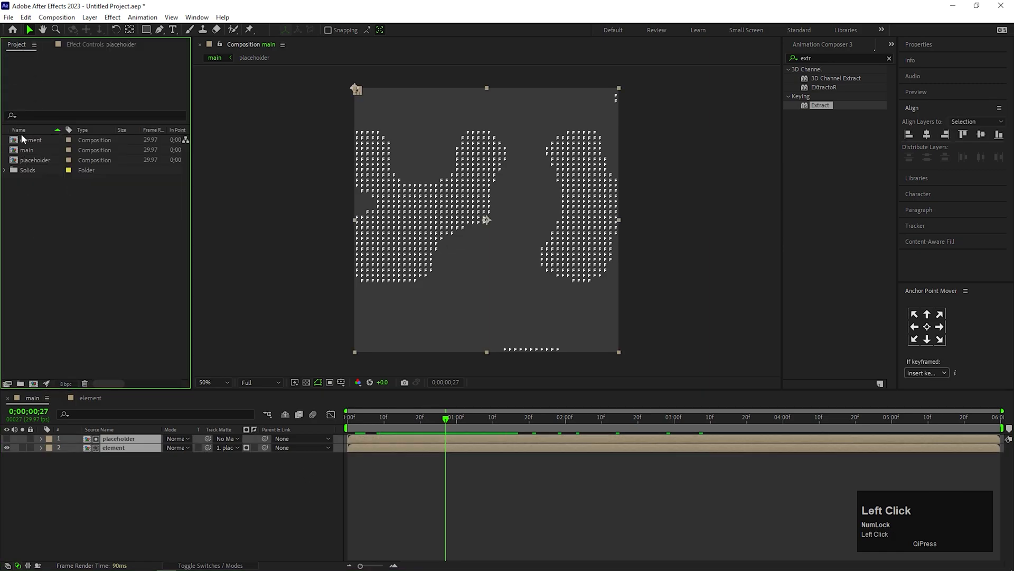
left_click(31, 139)
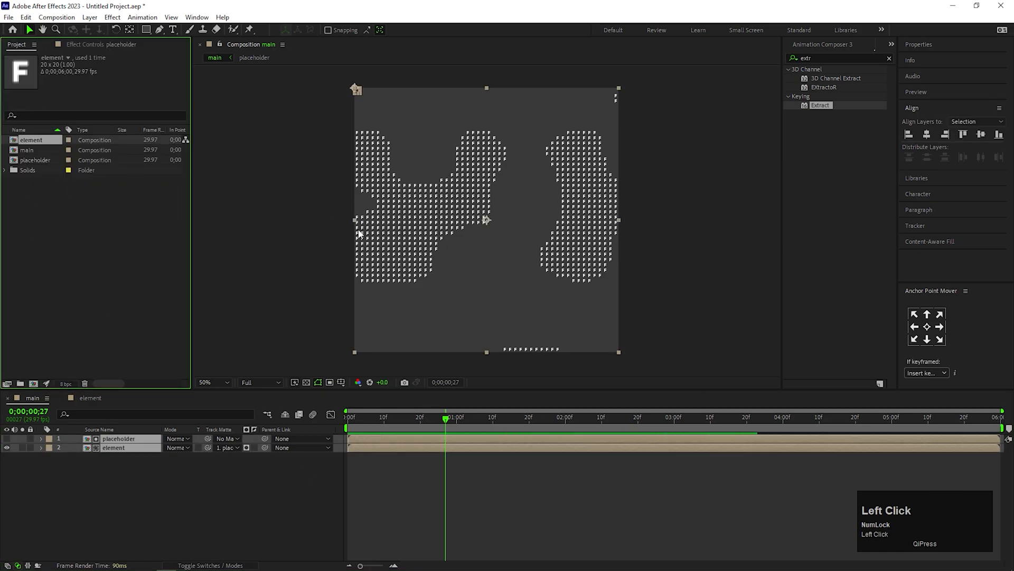
left_click(30, 140)
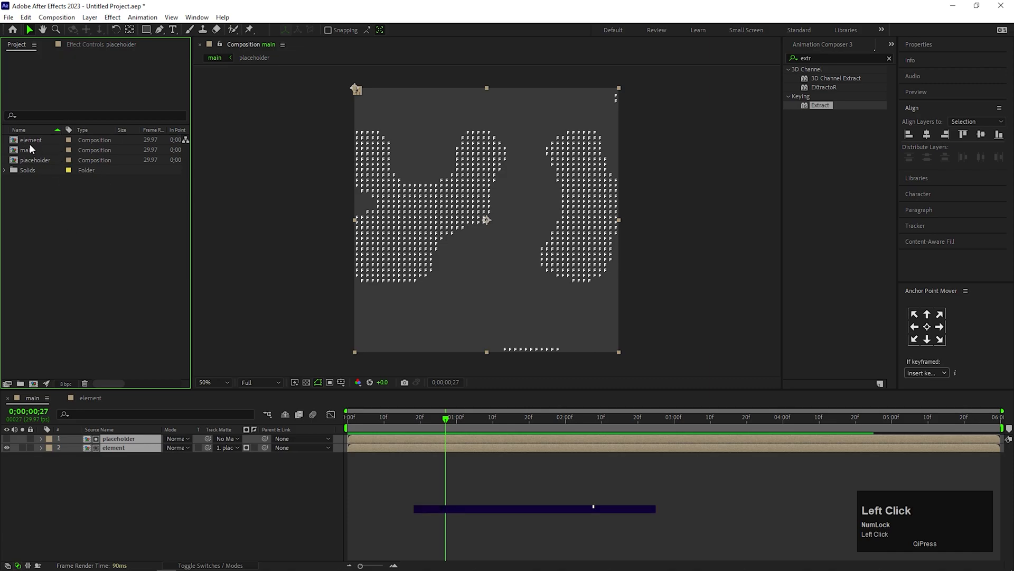
key("ctrl+d")
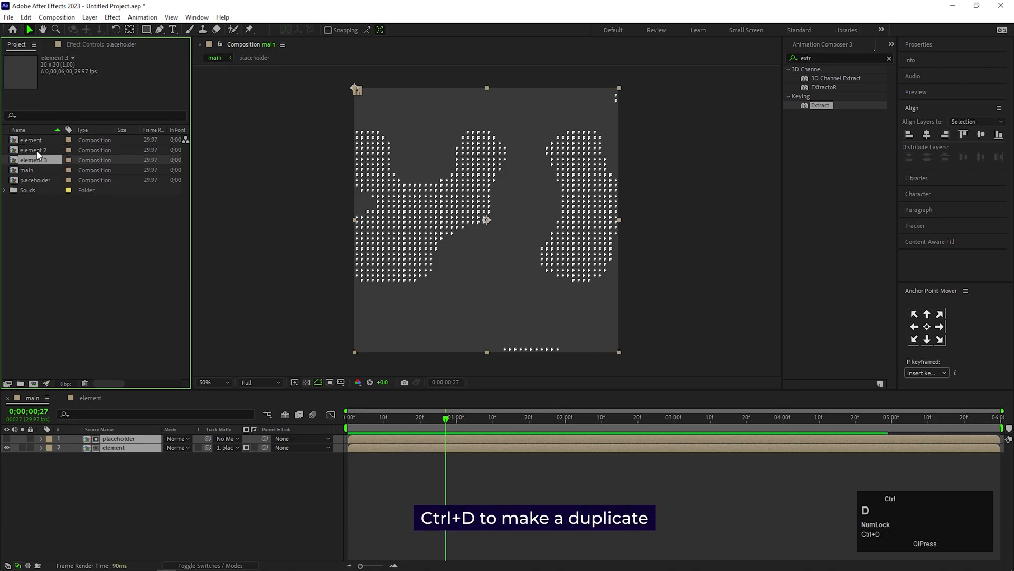
key("Ctrl+D")
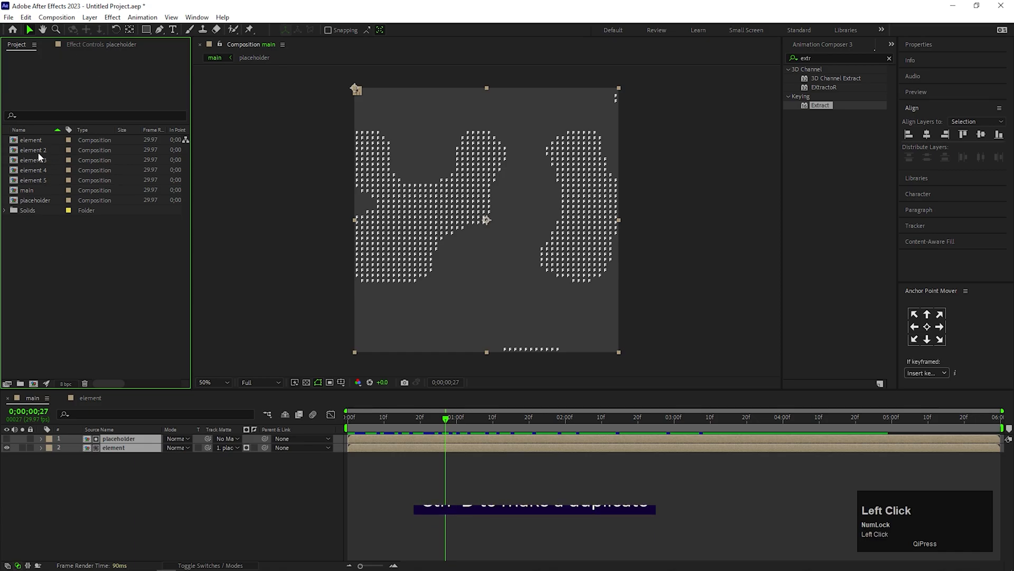
left_click(113, 447)
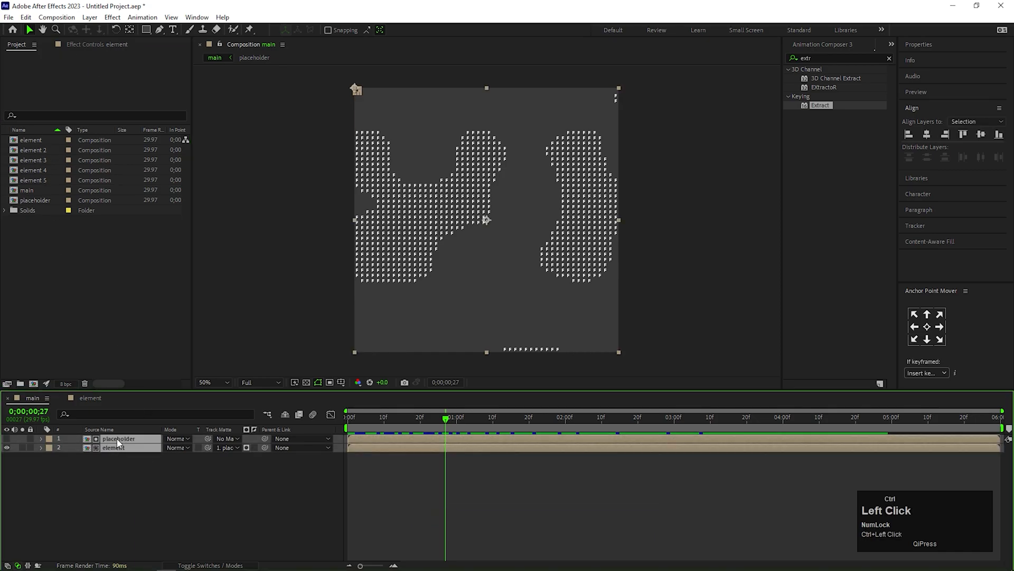
key("ctrl+d")
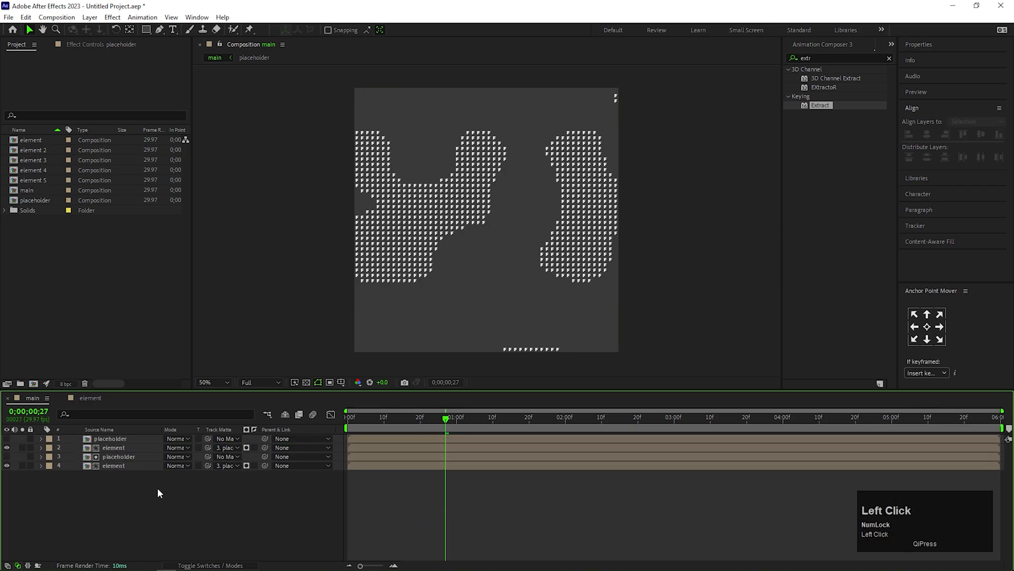
Replace the second layer's source with element 2 and open element 2
left_click(113, 447)
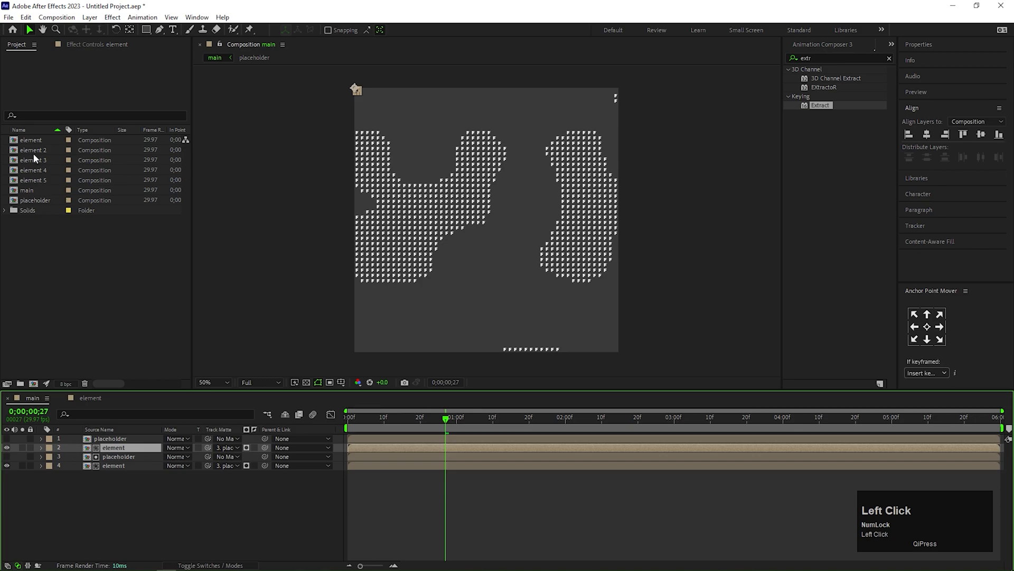
left_click(34, 150)
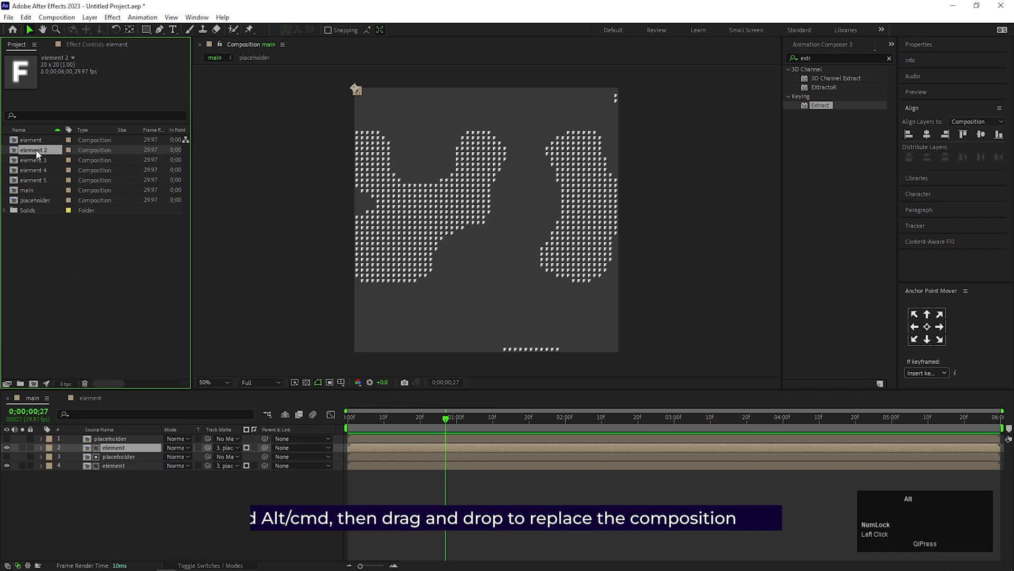
left_click(34, 160)
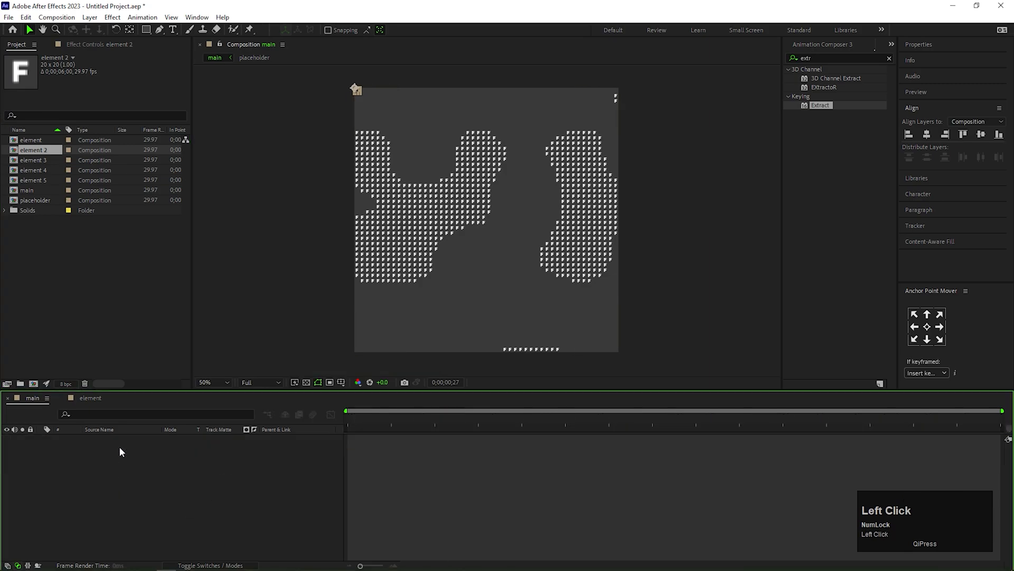
double_click(34, 150)
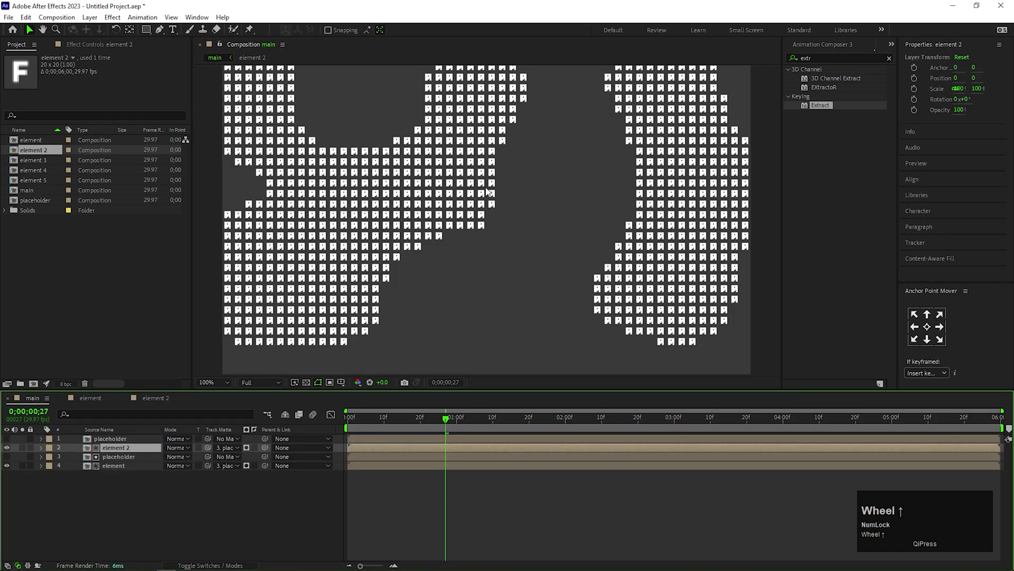
Set the top placeholder's Extract range to 150–199
left_click(109, 438)
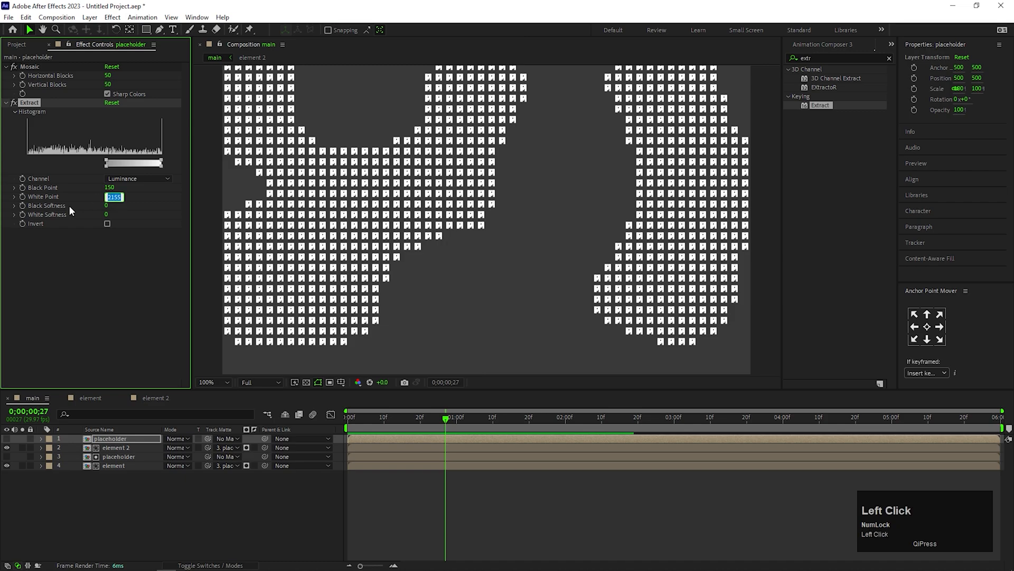
type("199")
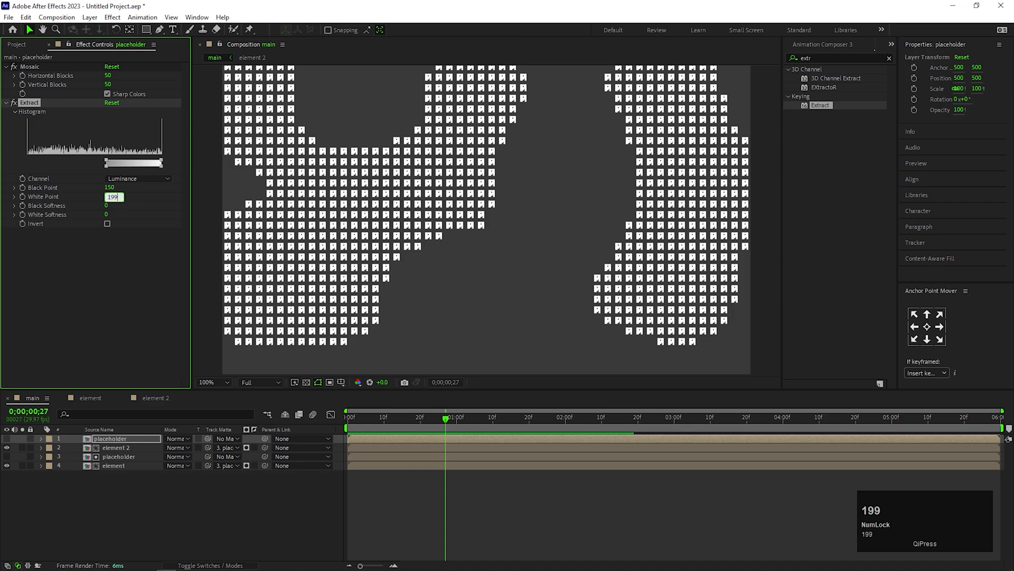
left_click(377, 417)
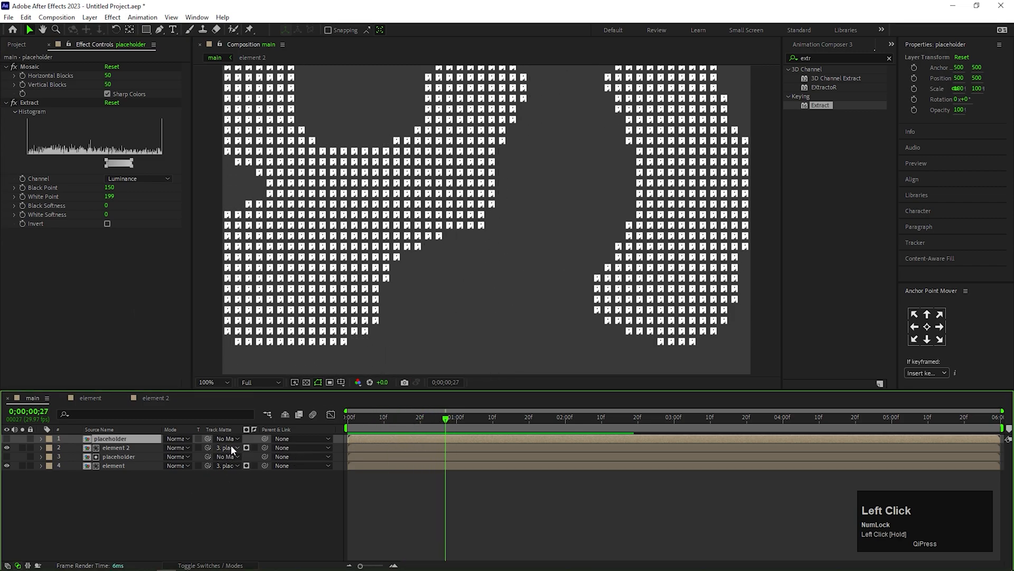
Matte element 2 with the top placeholder and check its 980 RepeTile tiling
left_click(116, 448)
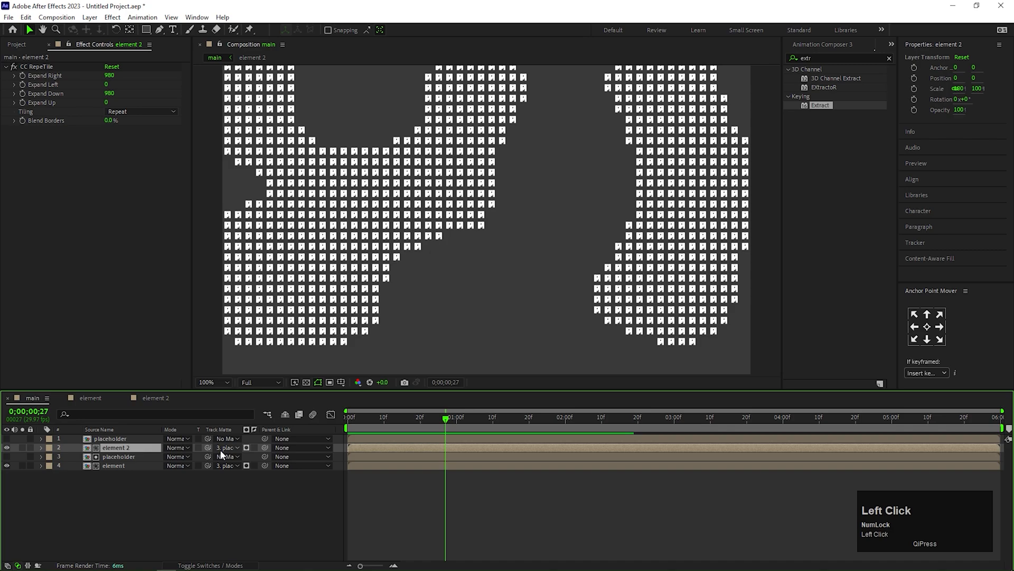
left_click(227, 446)
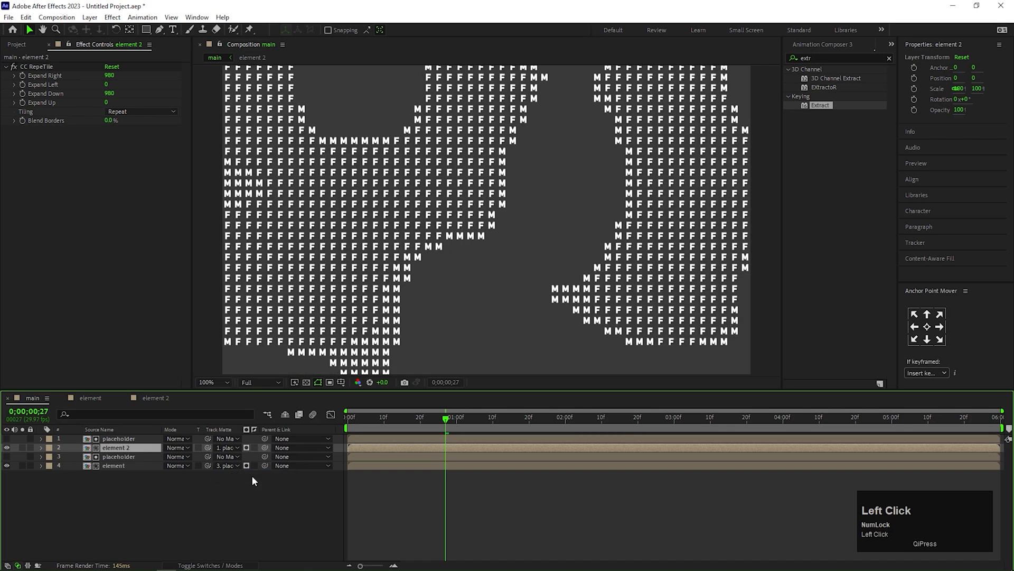
left_click(119, 438)
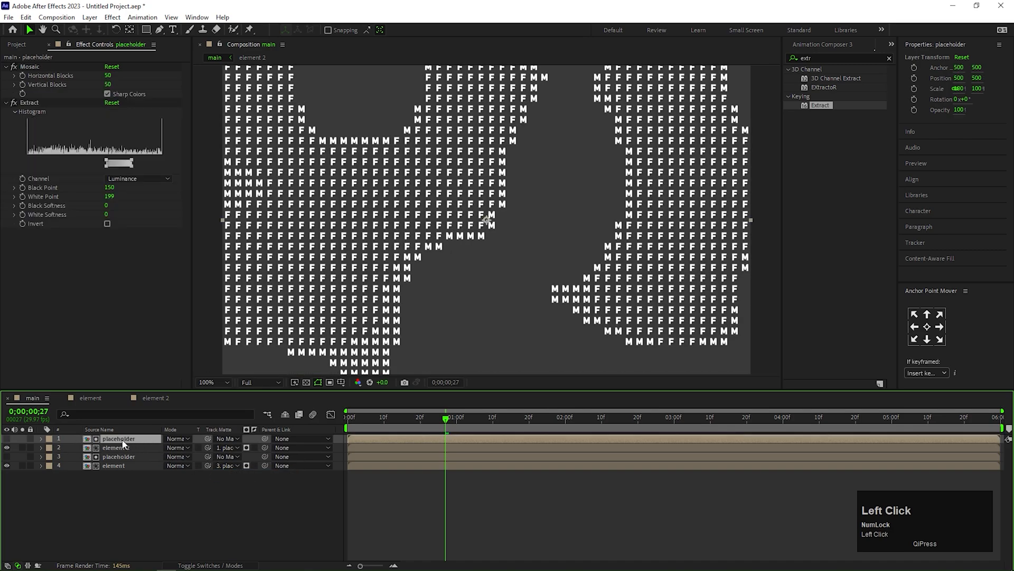
left_click(116, 447)
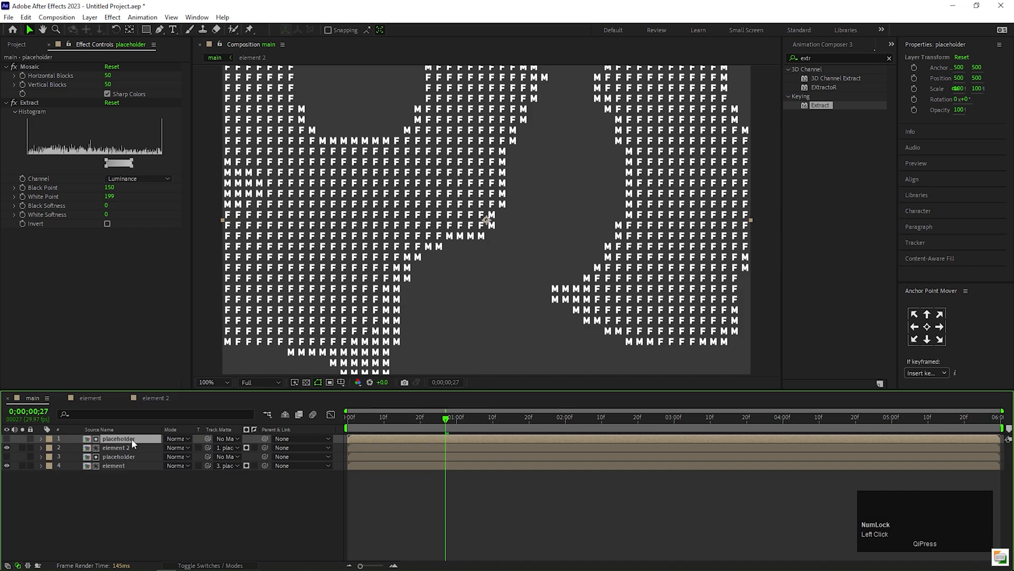
left_click(116, 447)
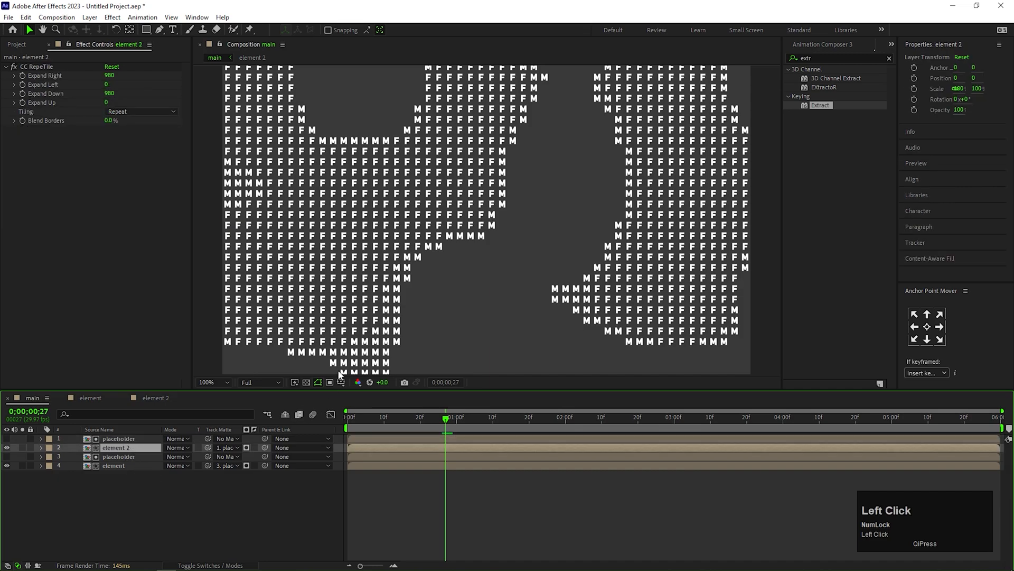
Duplicate the placeholder/element 2 pair and swap the copy's source to element 3
left_click(222, 381)
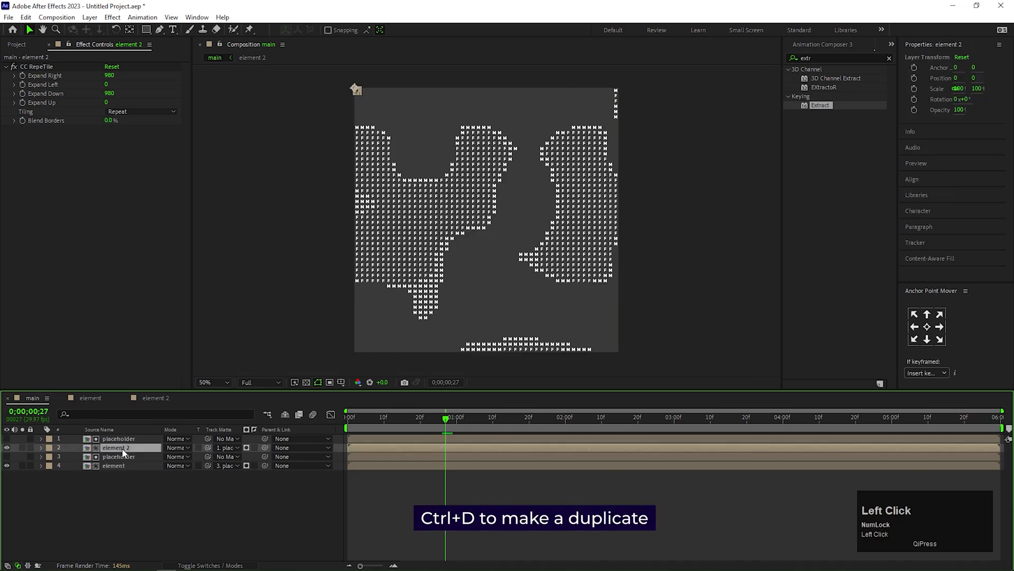
key("ctrl+d")
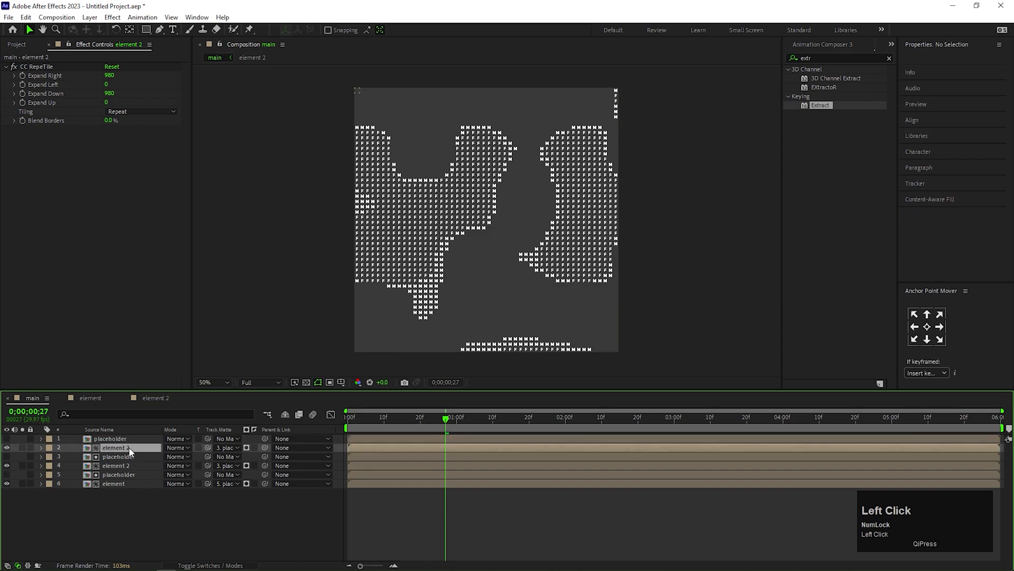
left_click(16, 44)
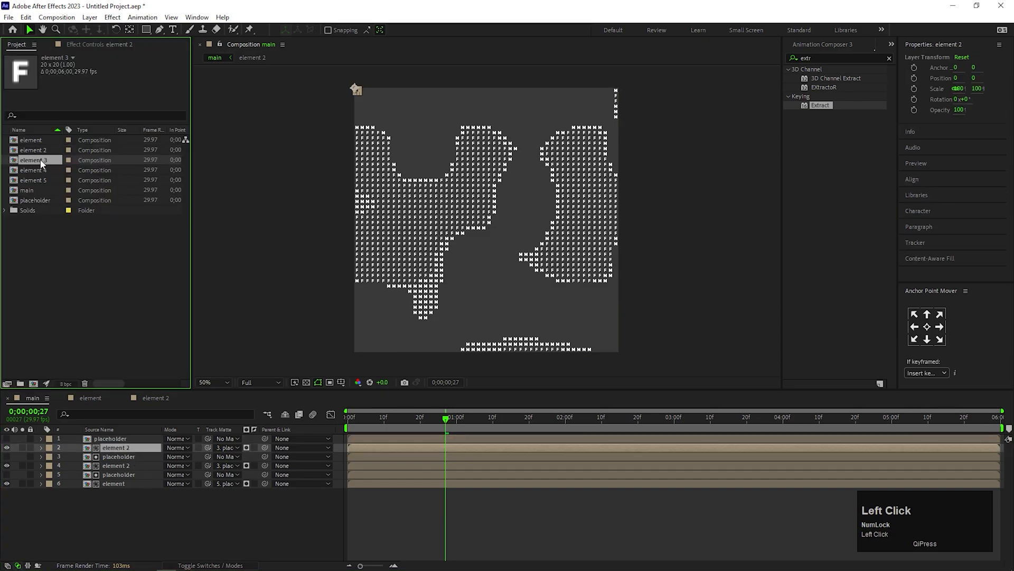
key("alt")
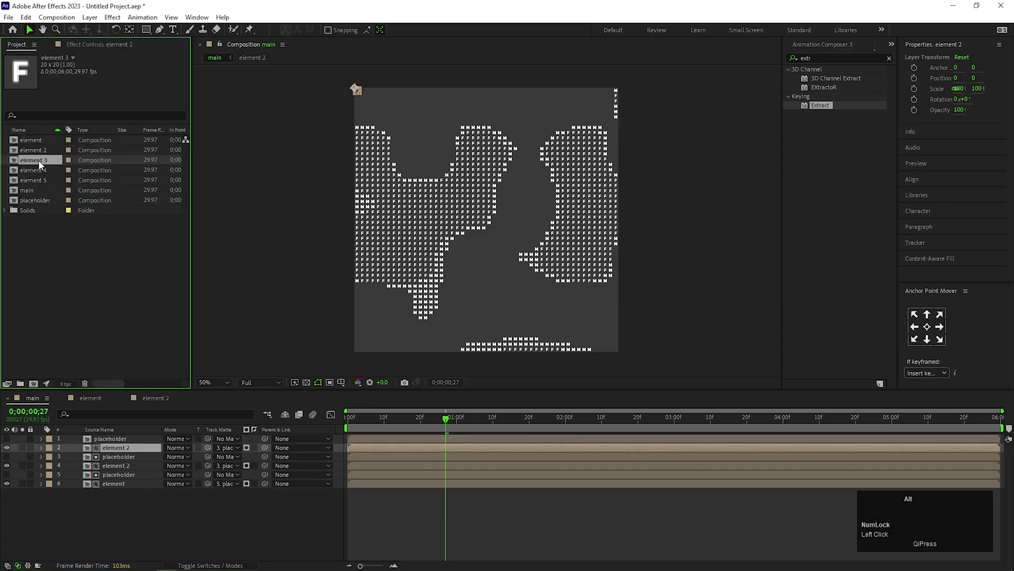
left_click(116, 447)
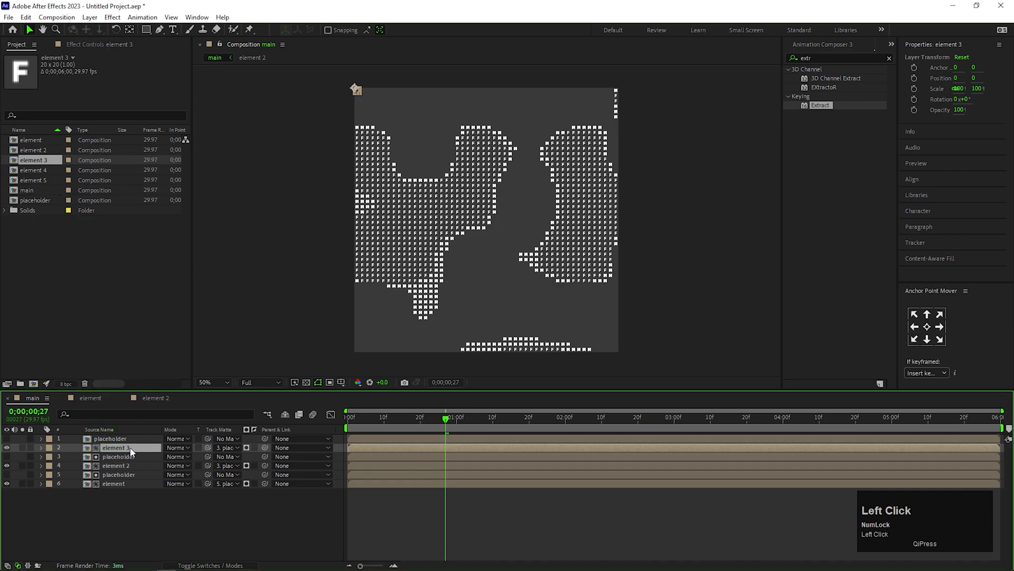
Change element 3's character to '0' and matte it with the top placeholder
double_click(116, 447)
type("0")
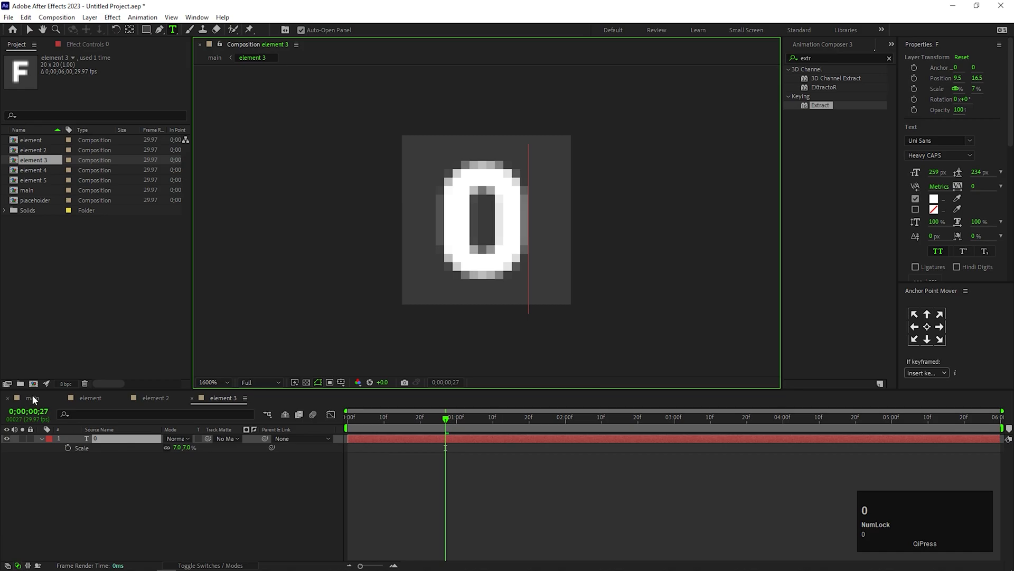
left_click(230, 447)
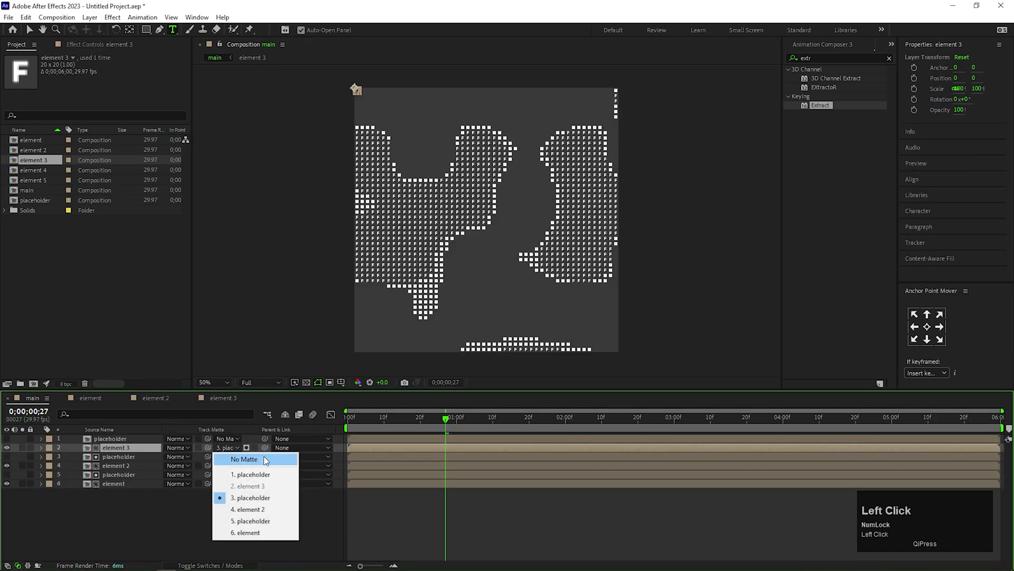
left_click(245, 458)
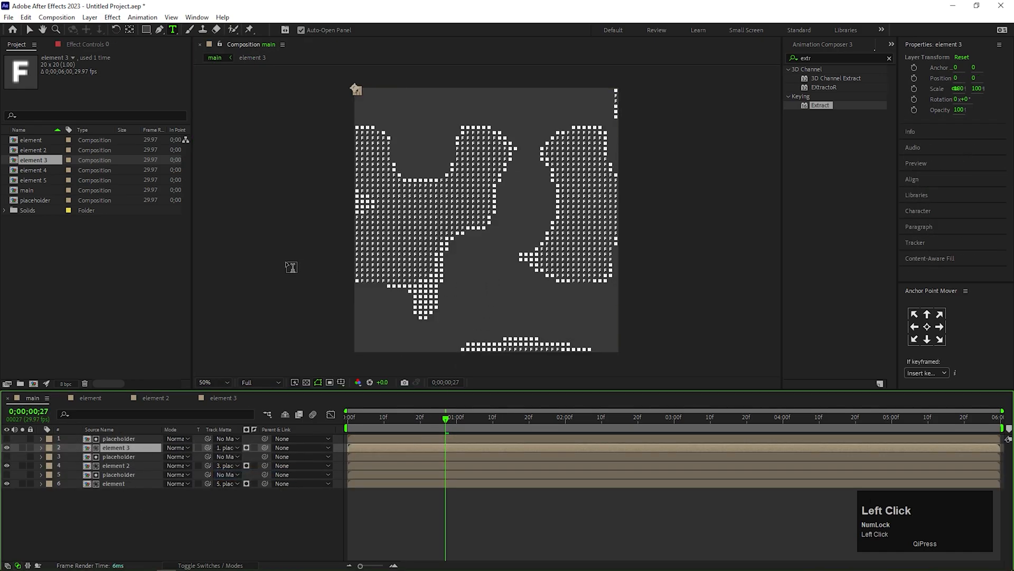
left_click(119, 438)
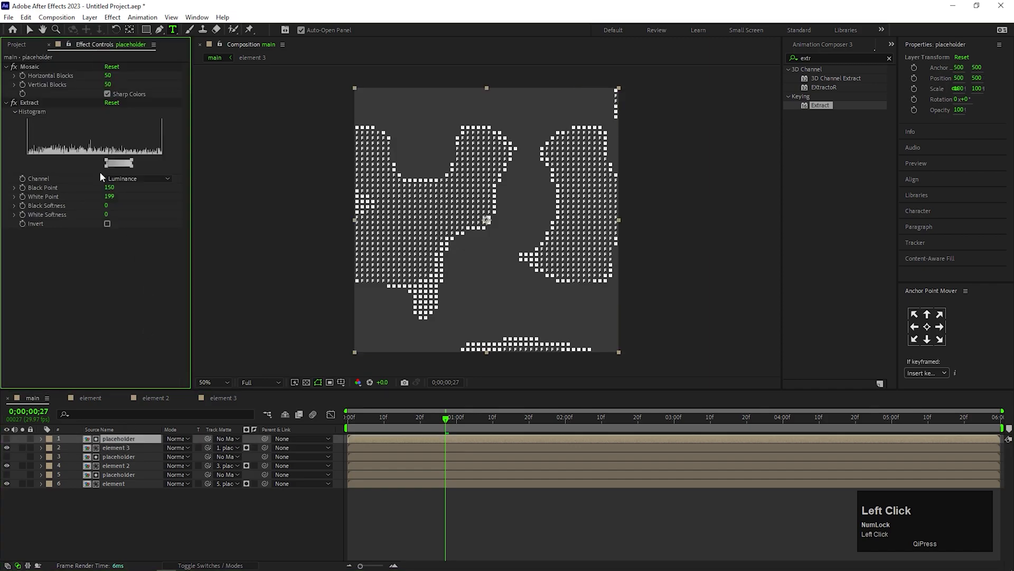
Retune the Extract black point and white point thresholds
double_click(110, 187)
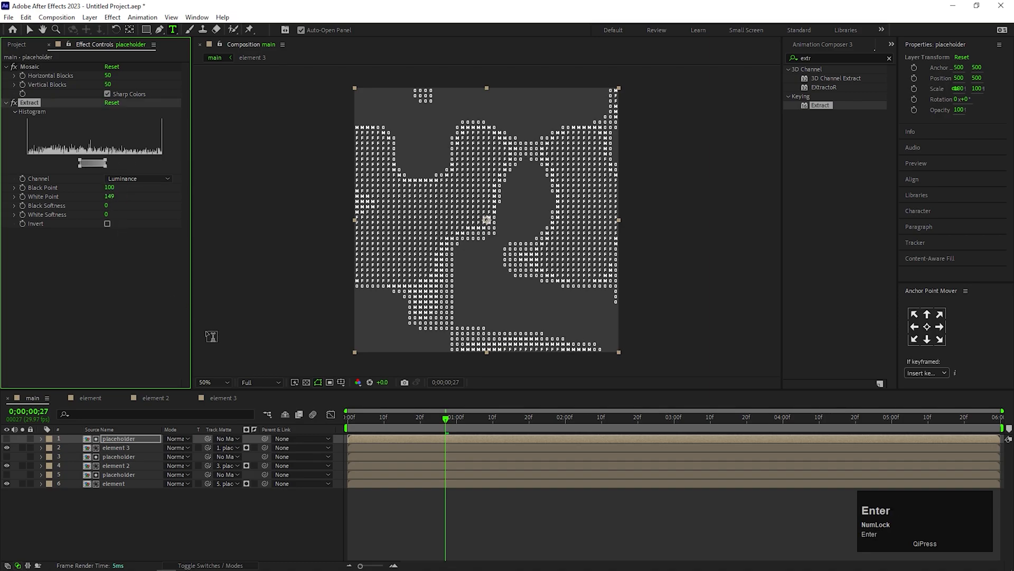
scroll("up", 3)
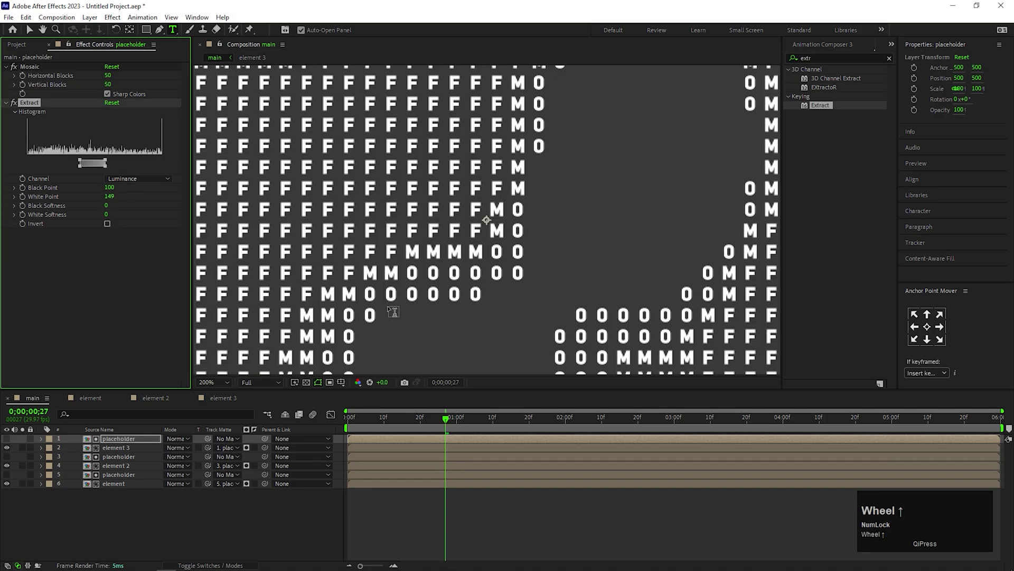
left_click(464, 417)
type("99")
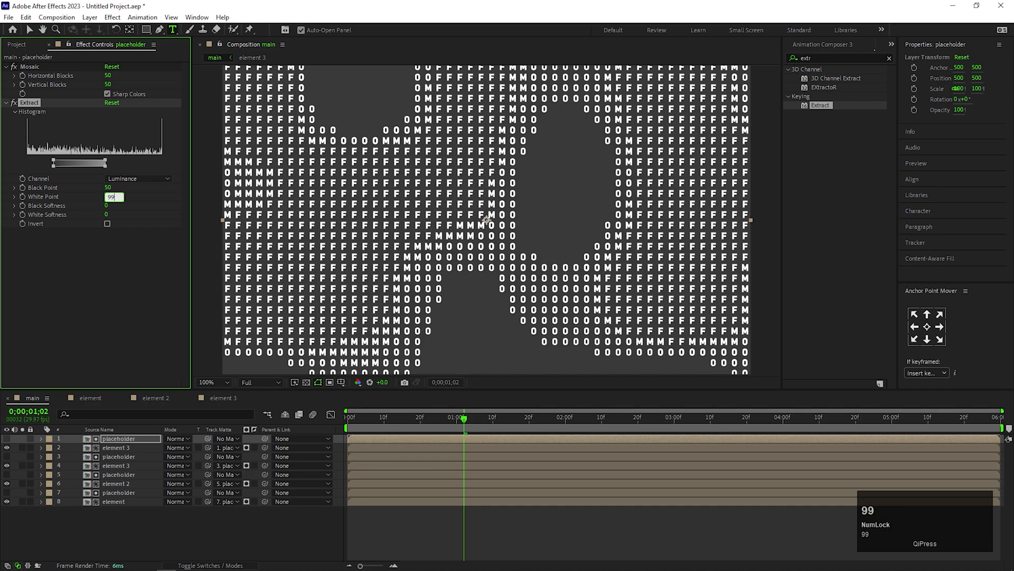
left_click(116, 464)
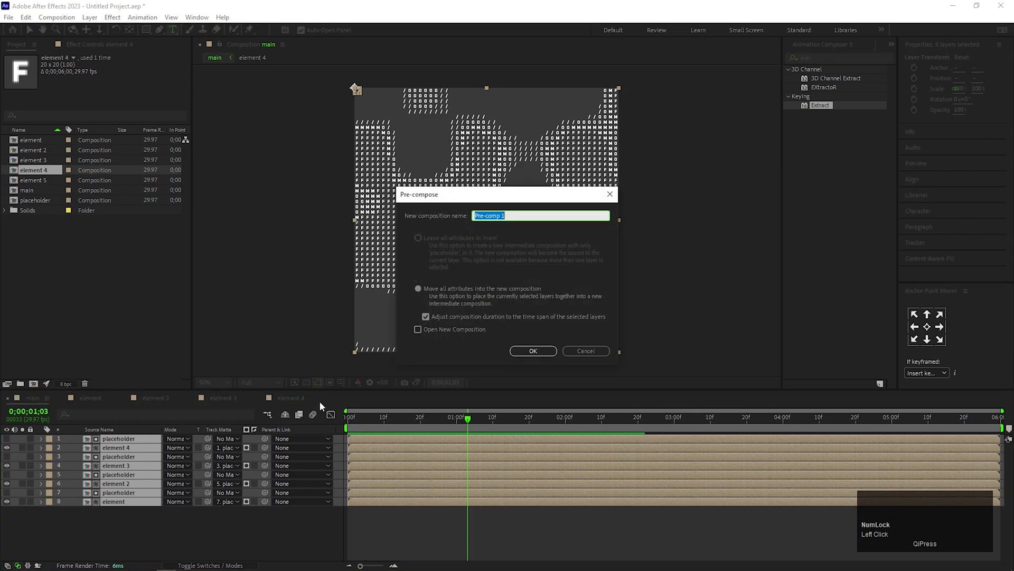
Pre-compose all eight layers into a composition named 'final'
type("final")
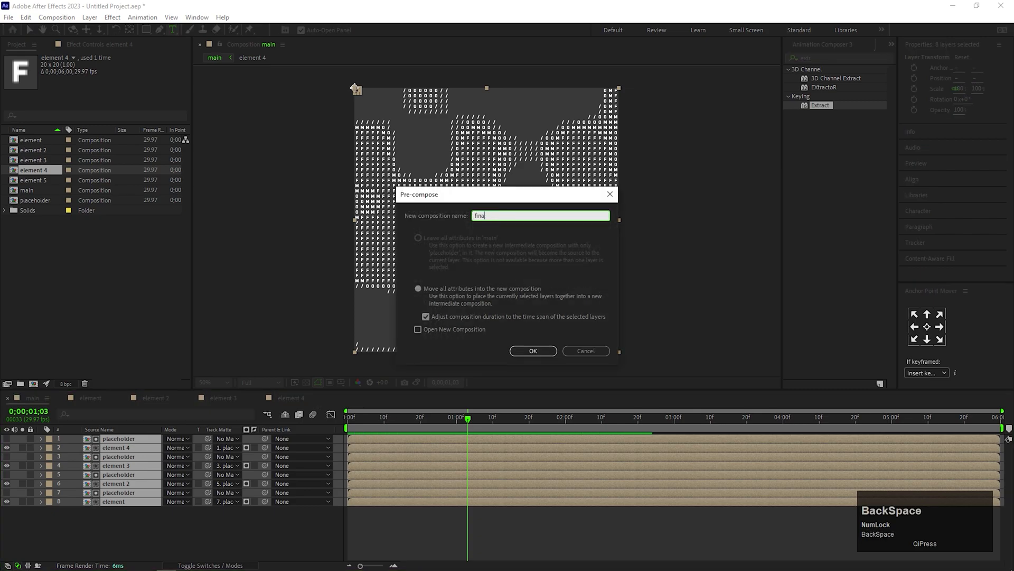
left_click(533, 350)
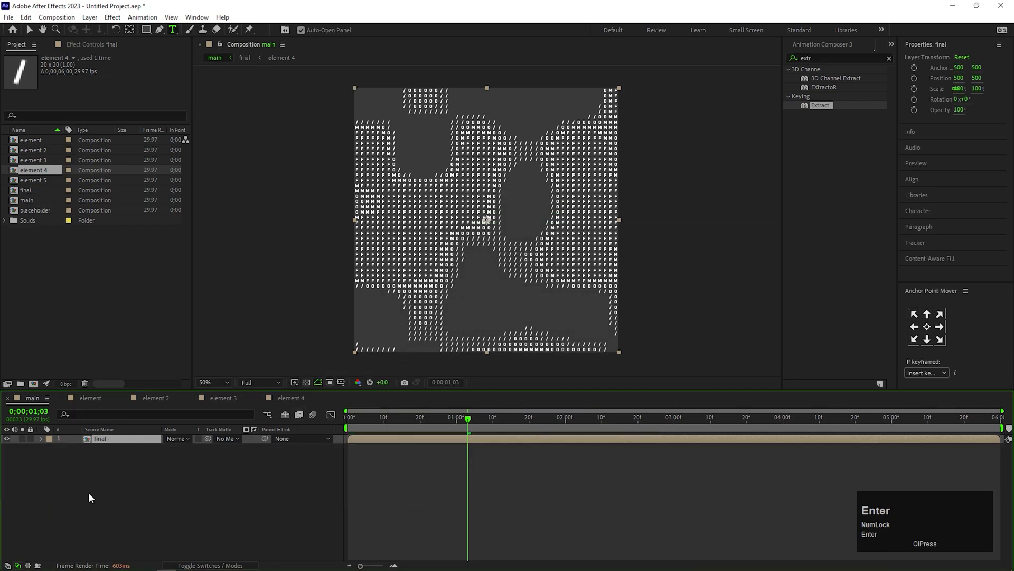
right_click(90, 496)
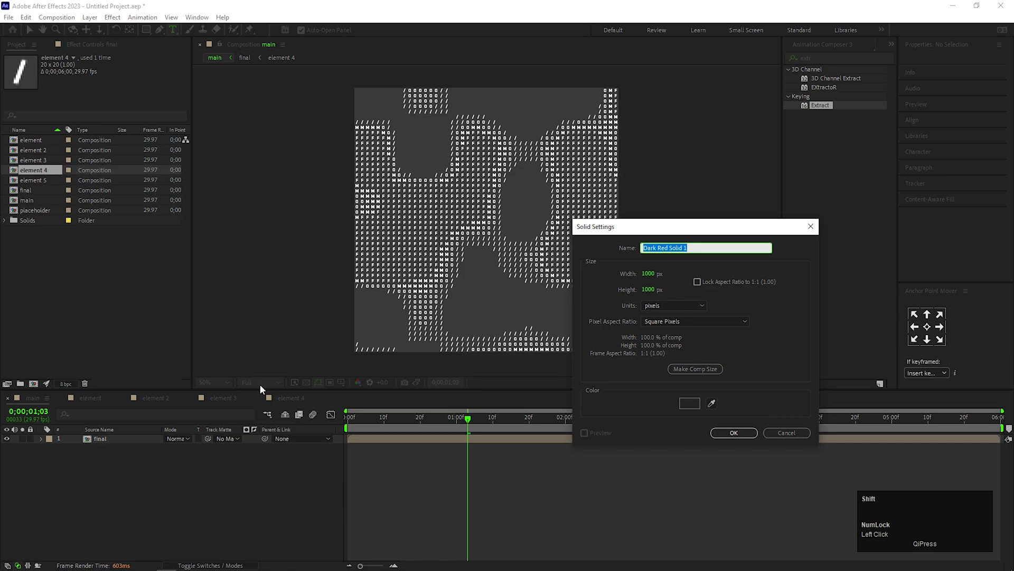
Add a solid named BG beneath final, then select the final layer
left_click(734, 432)
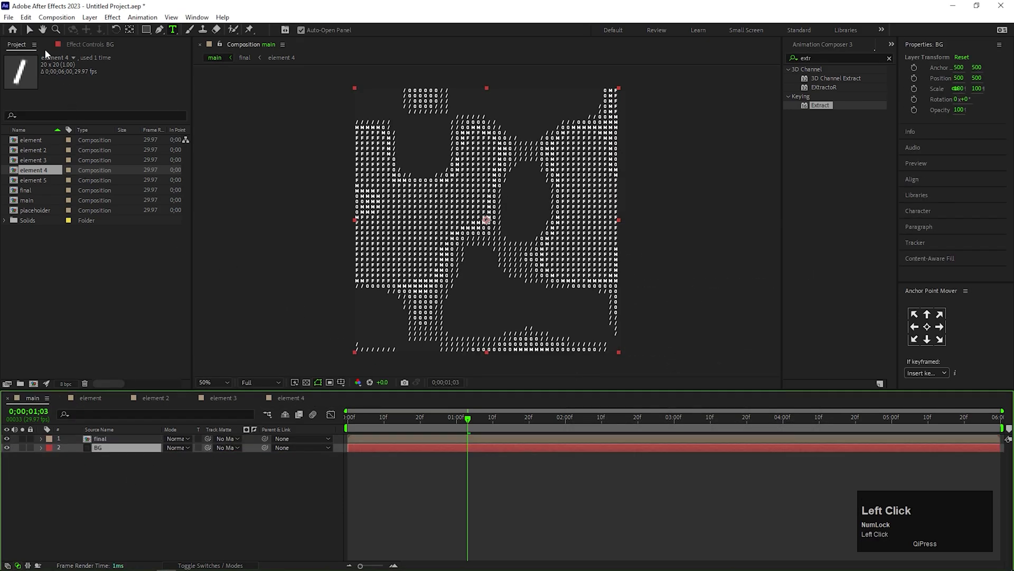
left_click(101, 439)
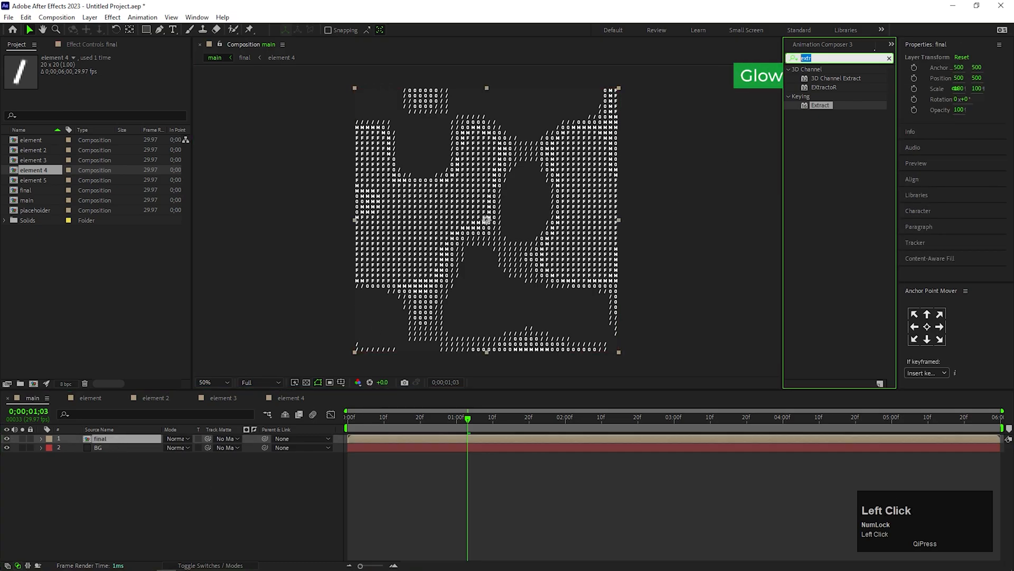
Apply Glow to final and colour element 3's 0 characters 60FF6B green
type("glow")
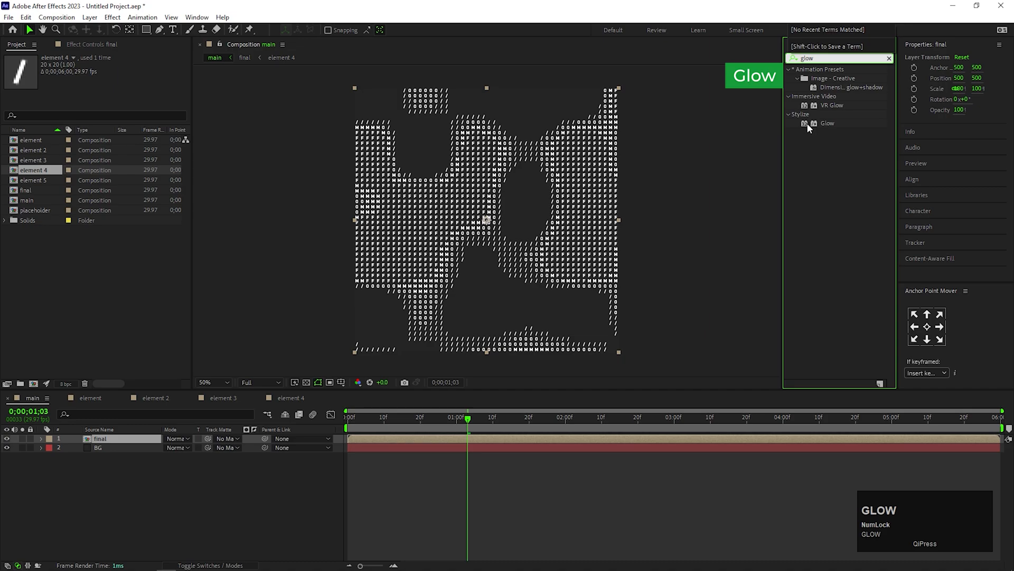
double_click(827, 123)
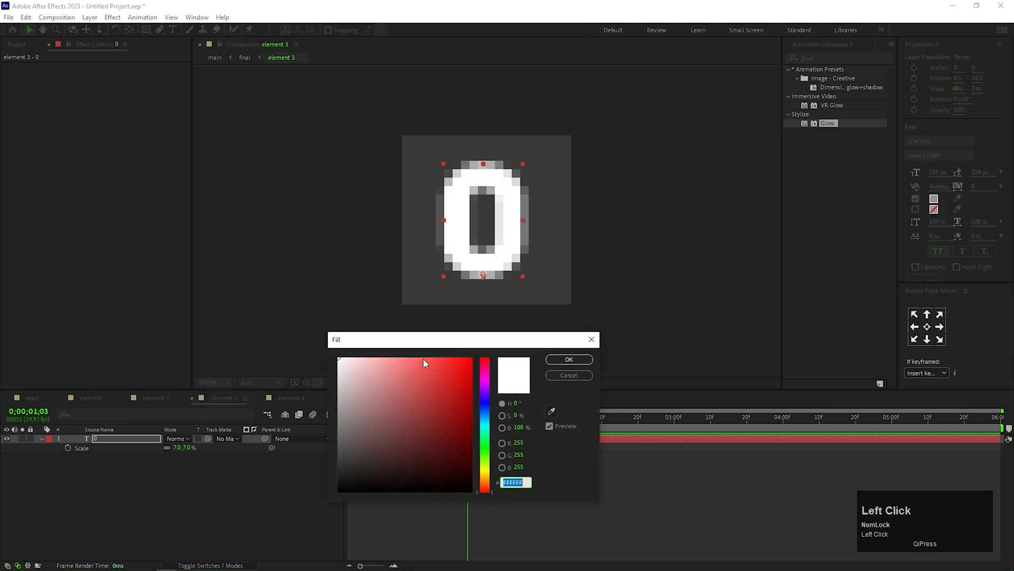
left_click(485, 456)
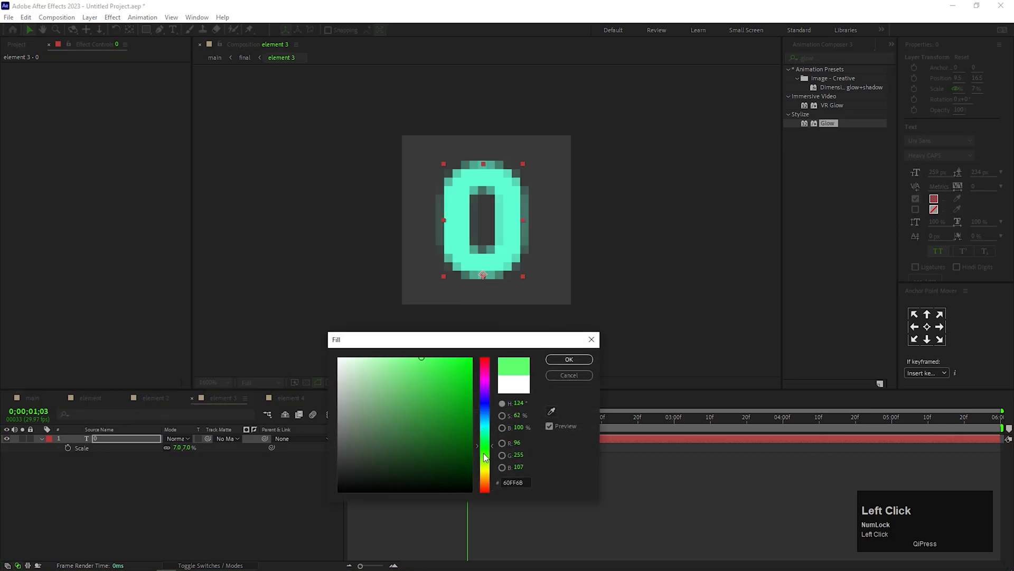
left_click(568, 359)
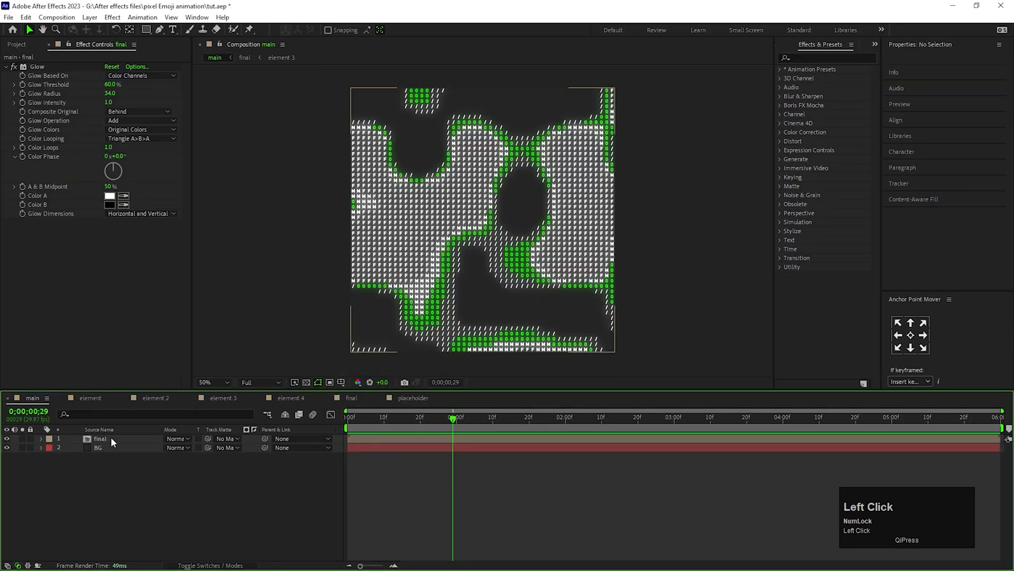
Duplicate final twice and slide a rotated copy sideways into a tunnel wall
key("ctrl+d")
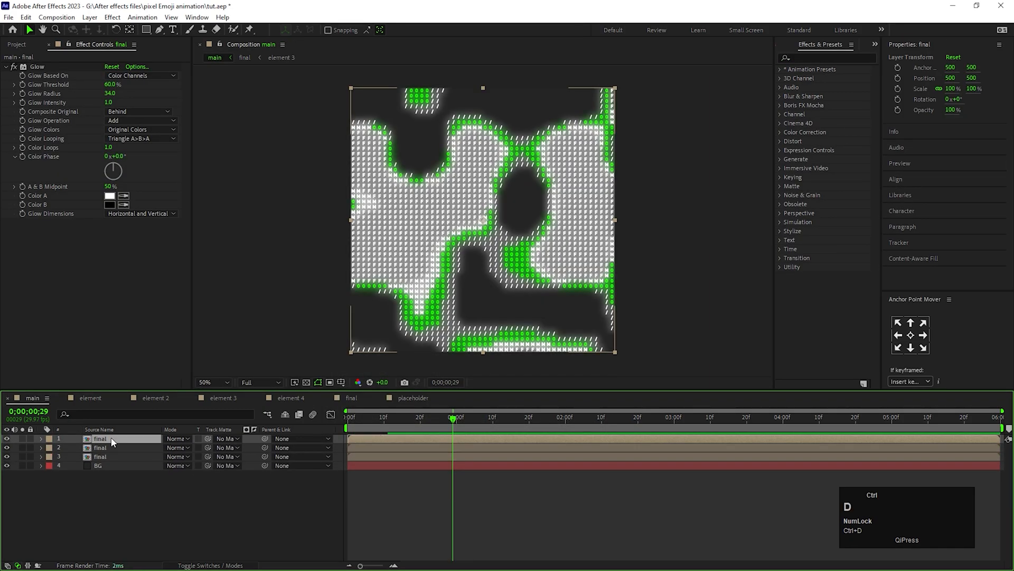
key("ctrl+d")
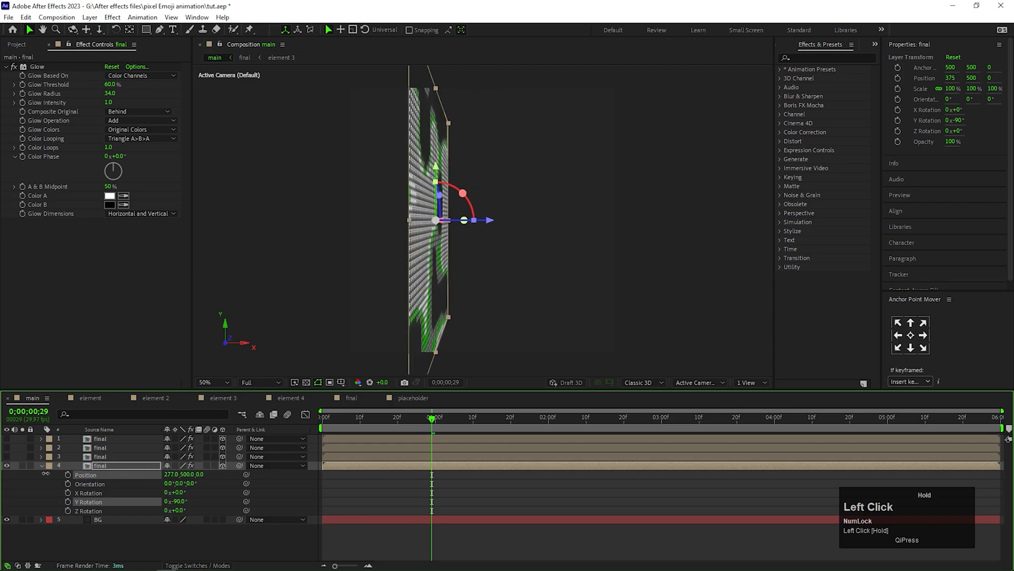
left_click_drag(434, 219, 368, 220)
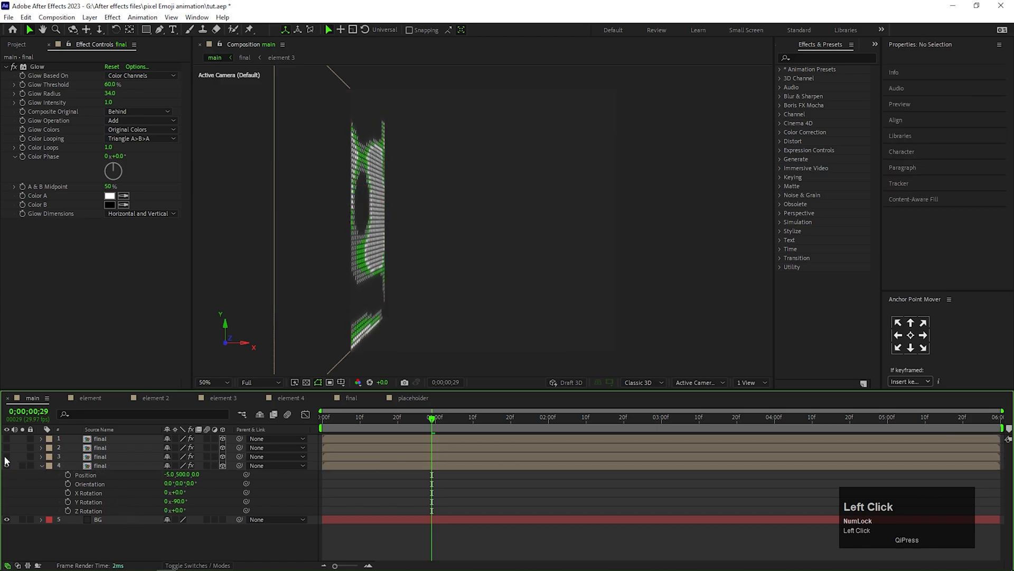
left_click(100, 465)
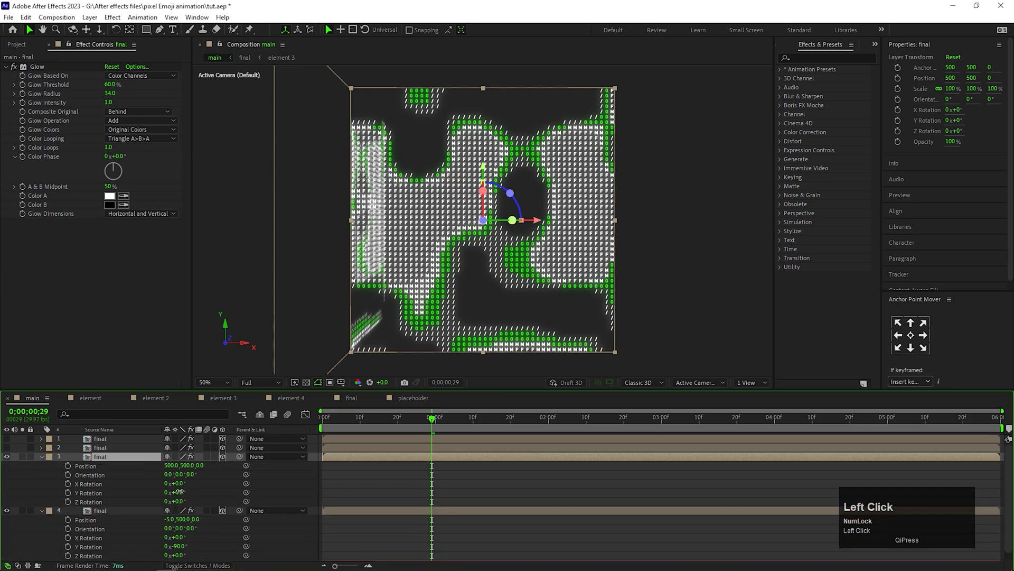
Set Y Rotation 90 and X Rotation -90 on the copies to form walls and floor
double_click(175, 493)
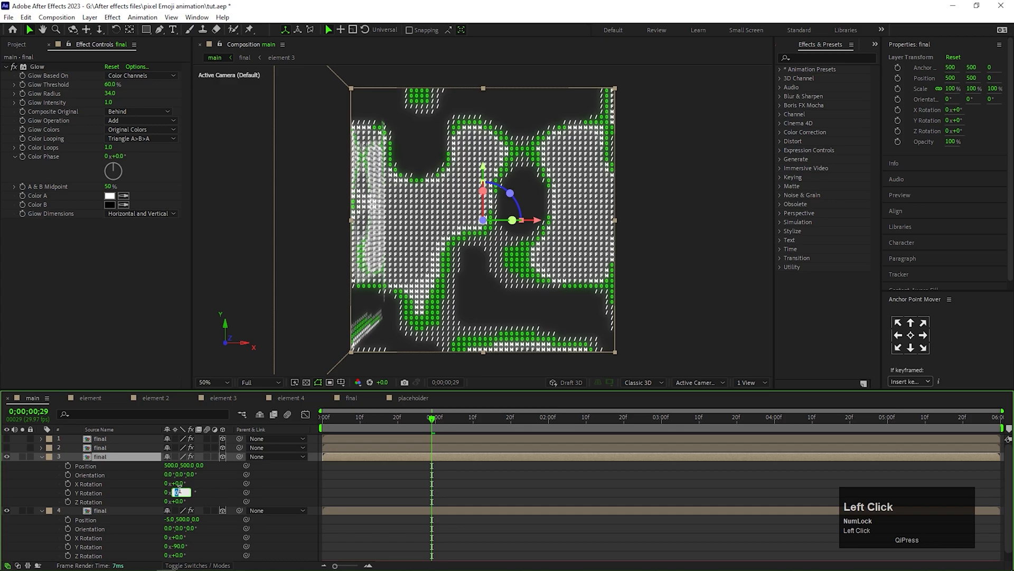
key("Return")
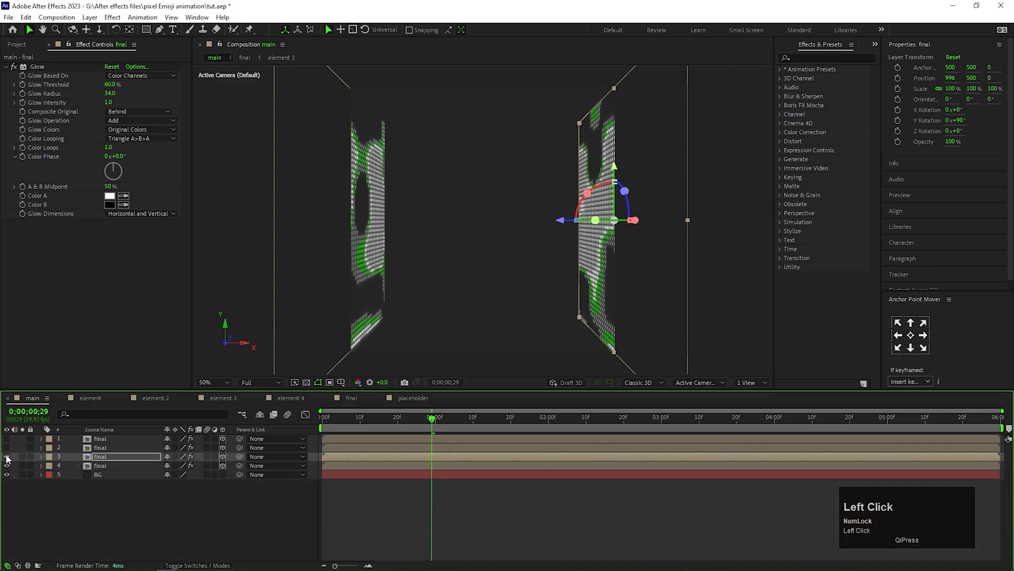
left_click(7, 459)
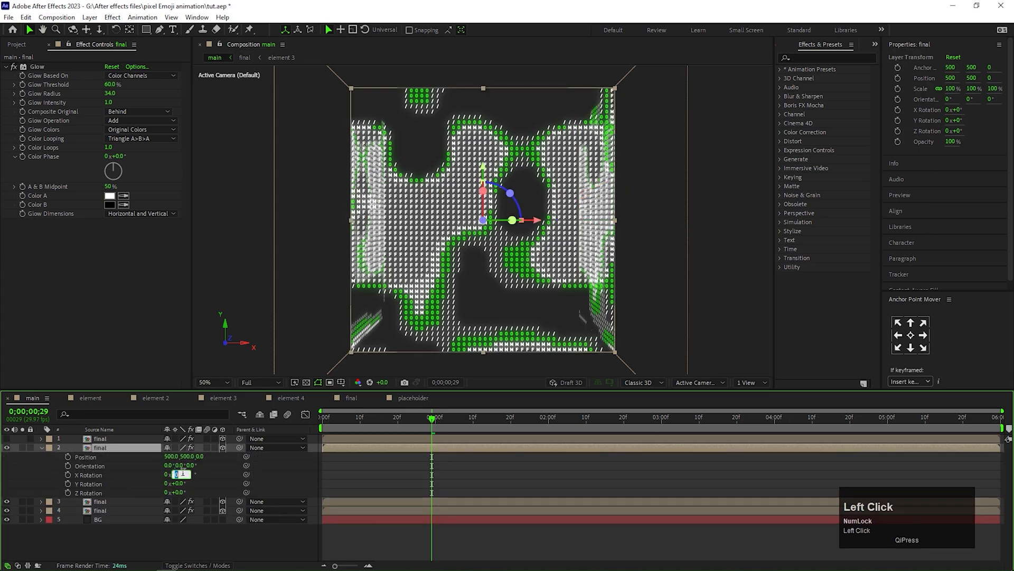
type("-90.0°")
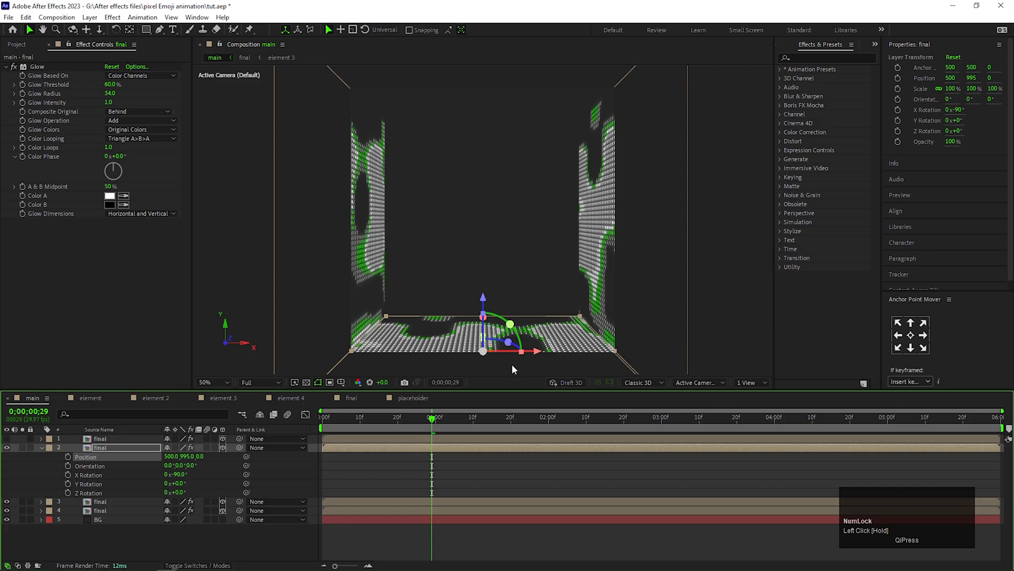
left_click(40, 447)
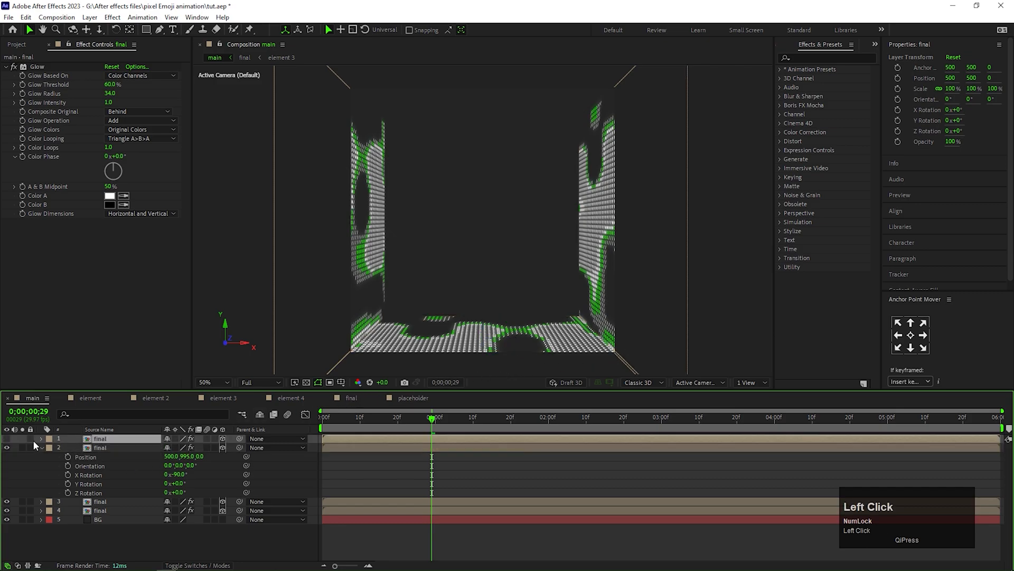
left_click(101, 439)
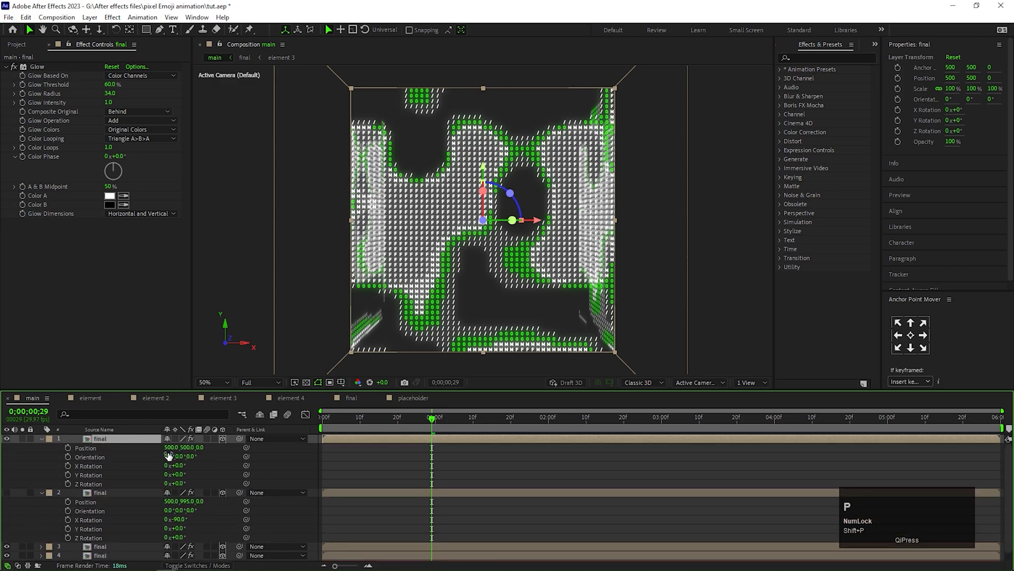
mouse_move(179, 467)
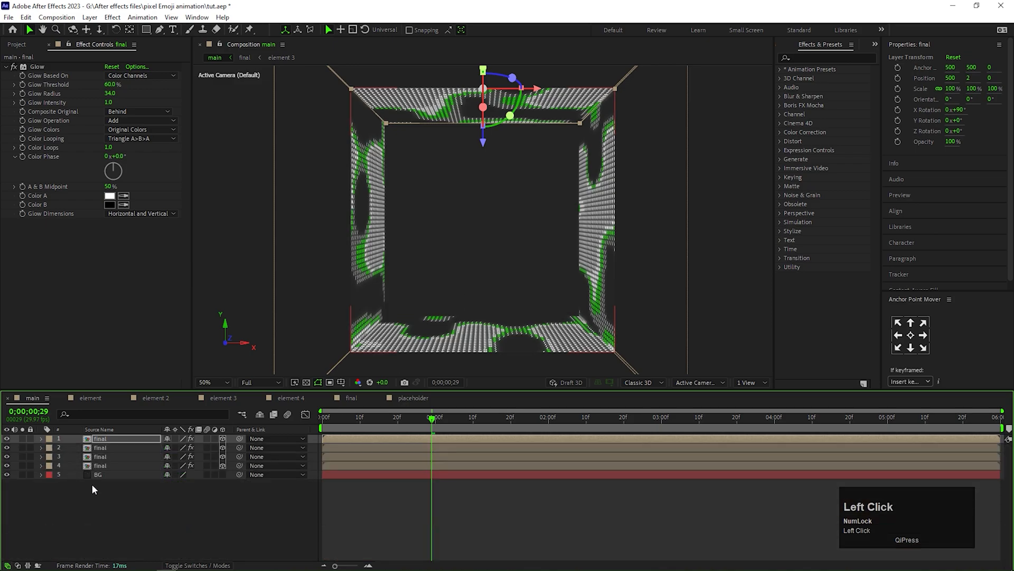
Apply Motion Tile to the wall layers with Output Width around 830–850
left_click(100, 465)
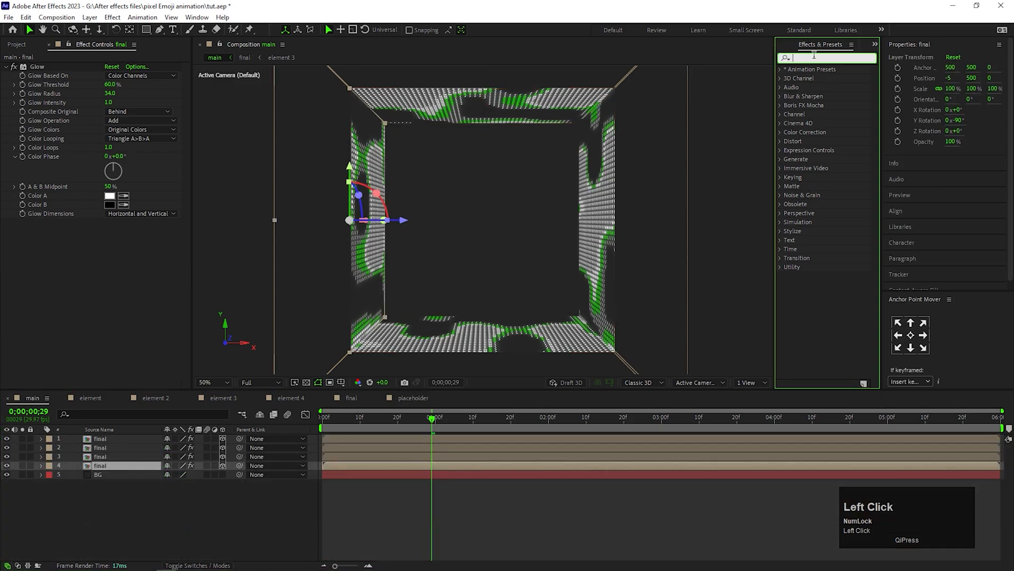
type("mot")
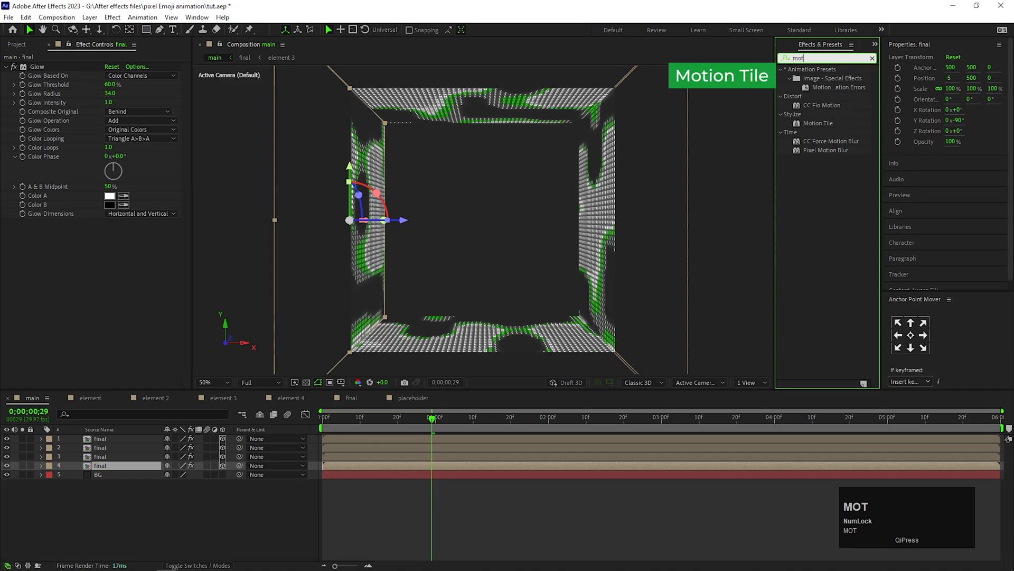
double_click(819, 123)
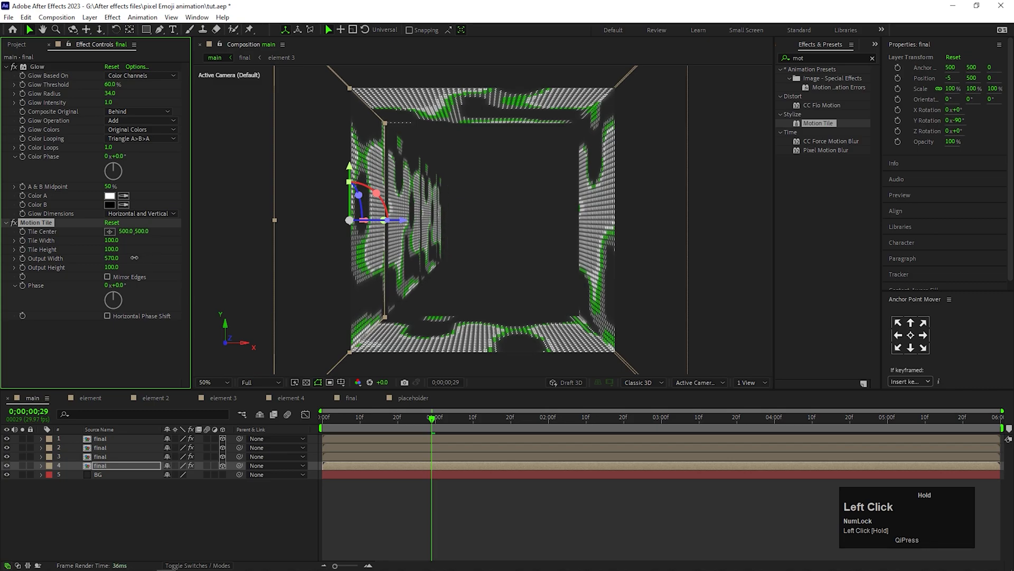
mouse_move(45, 234)
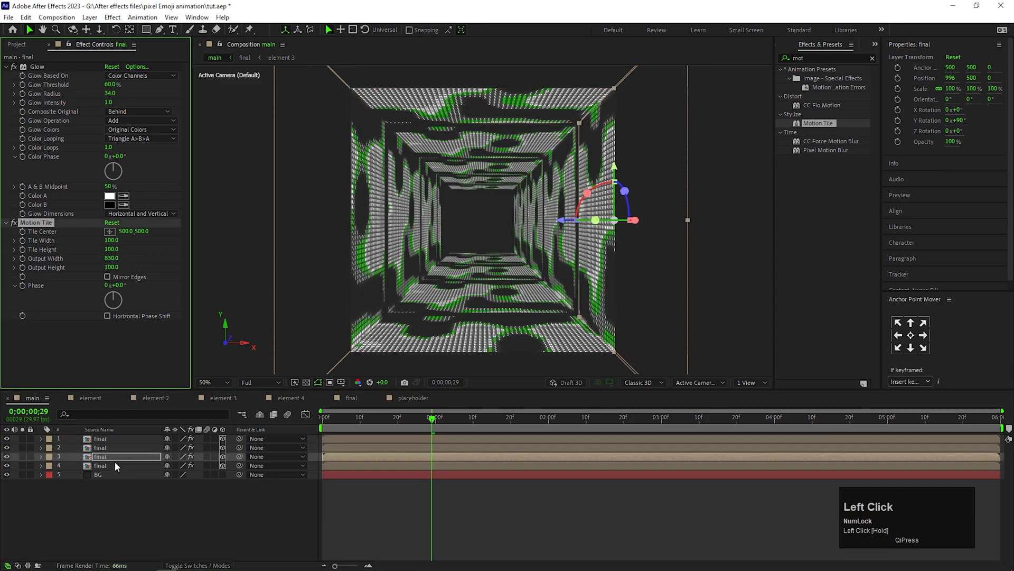
left_click(126, 479)
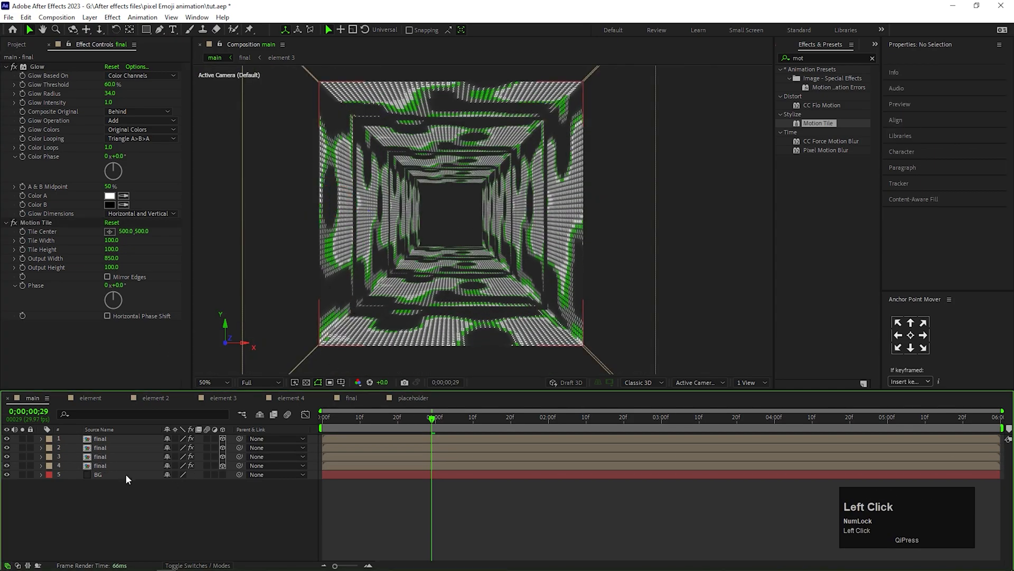
Give the BG solid a dark grey #292929 Fill
left_click(98, 474)
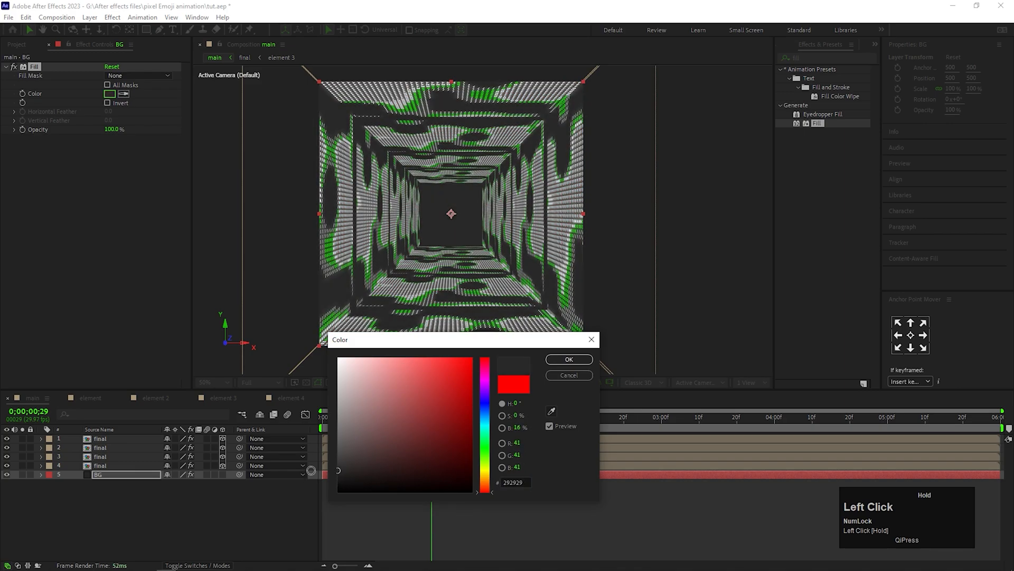
left_click(567, 359)
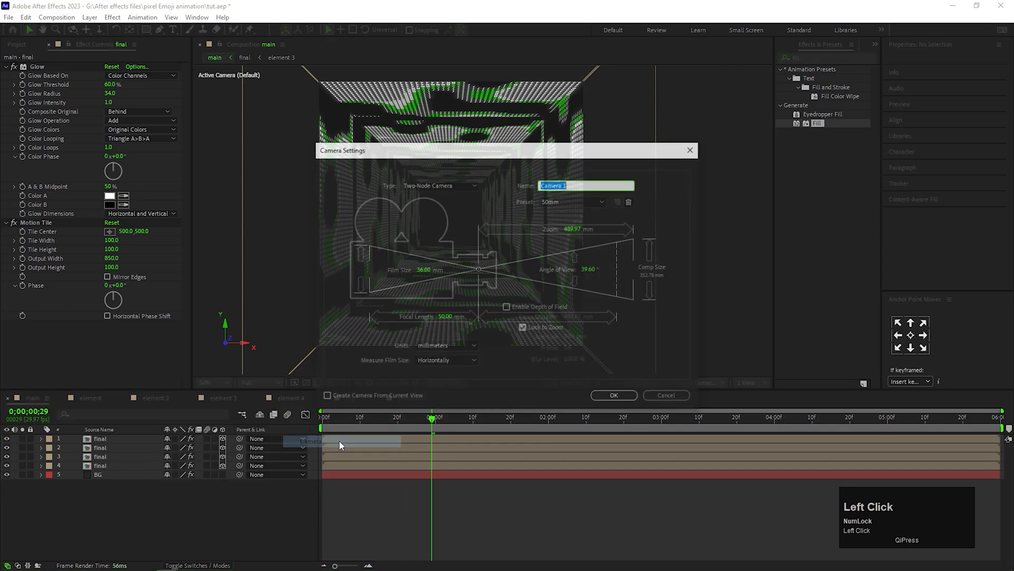
Create Camera 1 and keyframe its Zoom from 911.9 at start to 1622.9 at end
left_click(614, 395)
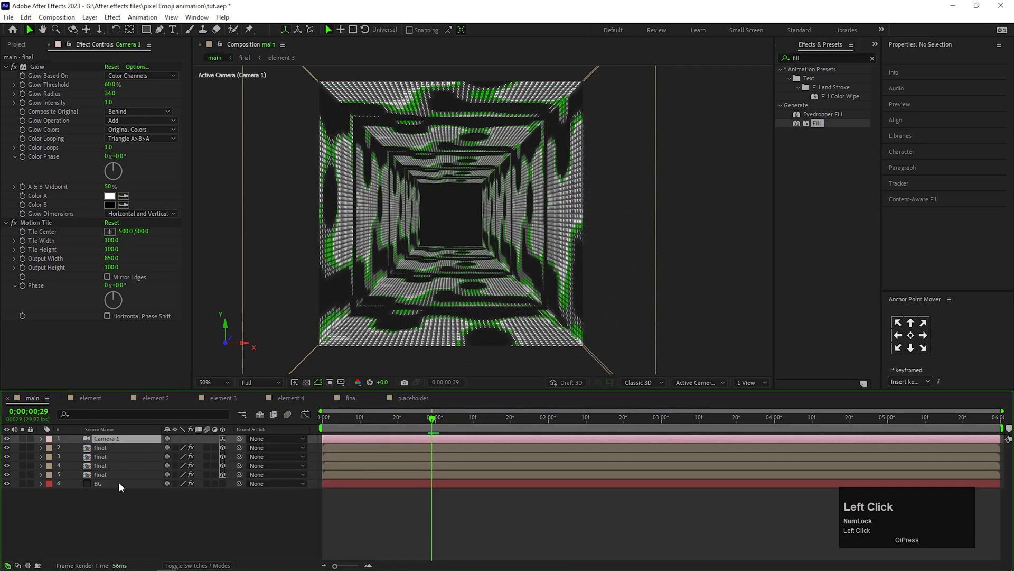
left_click(105, 438)
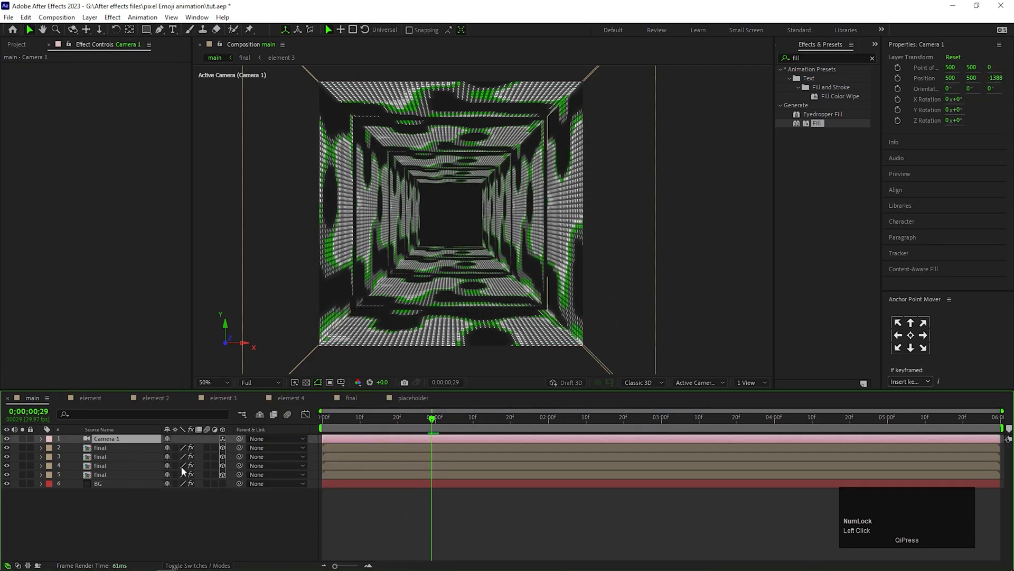
key("s")
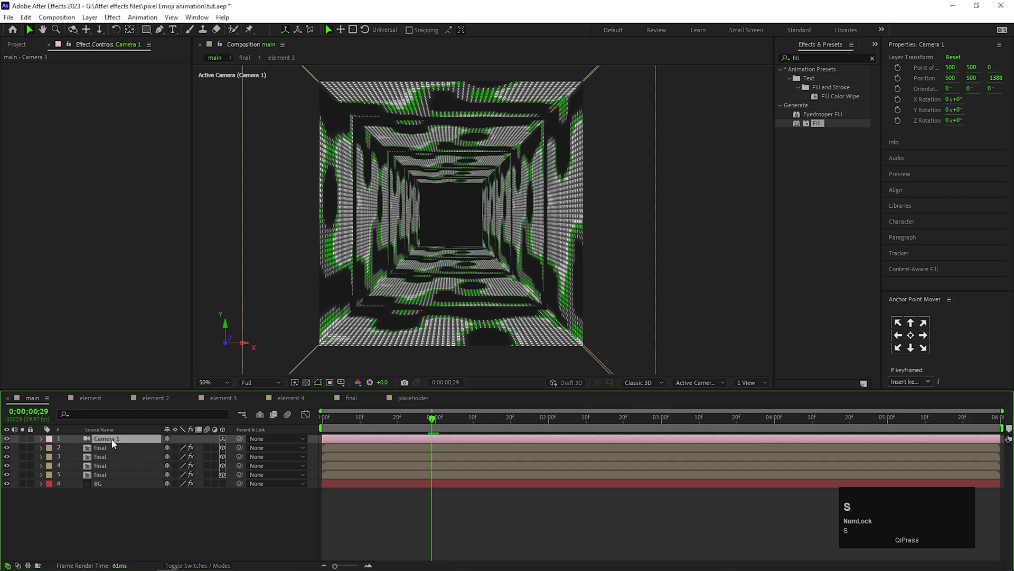
left_click(40, 438)
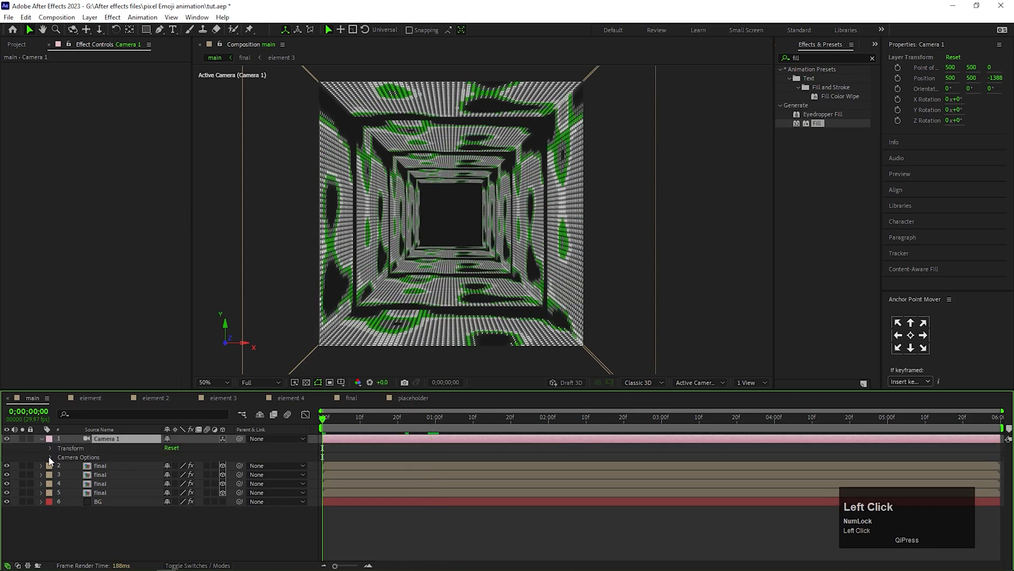
left_click(50, 439)
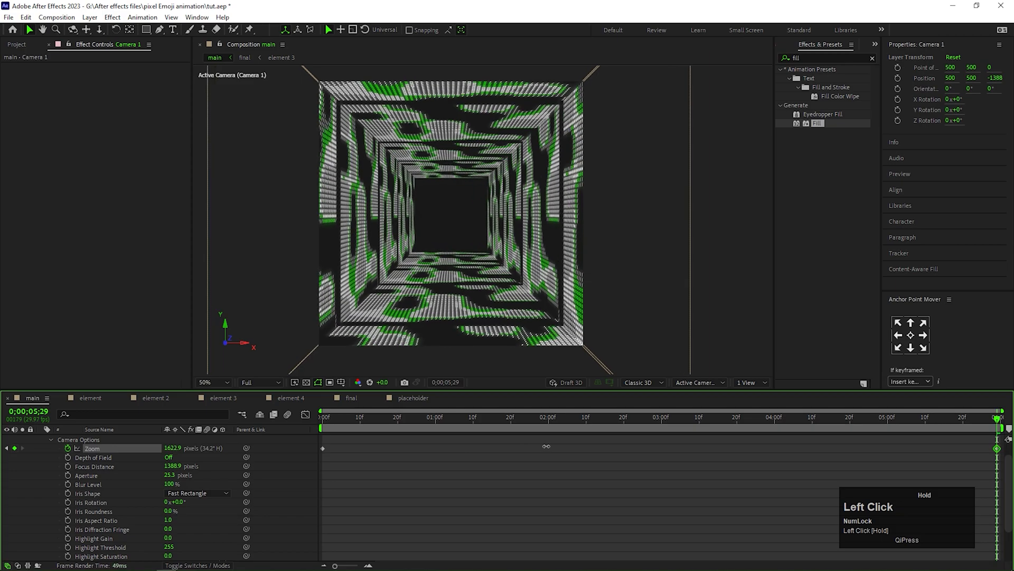
left_click(323, 417)
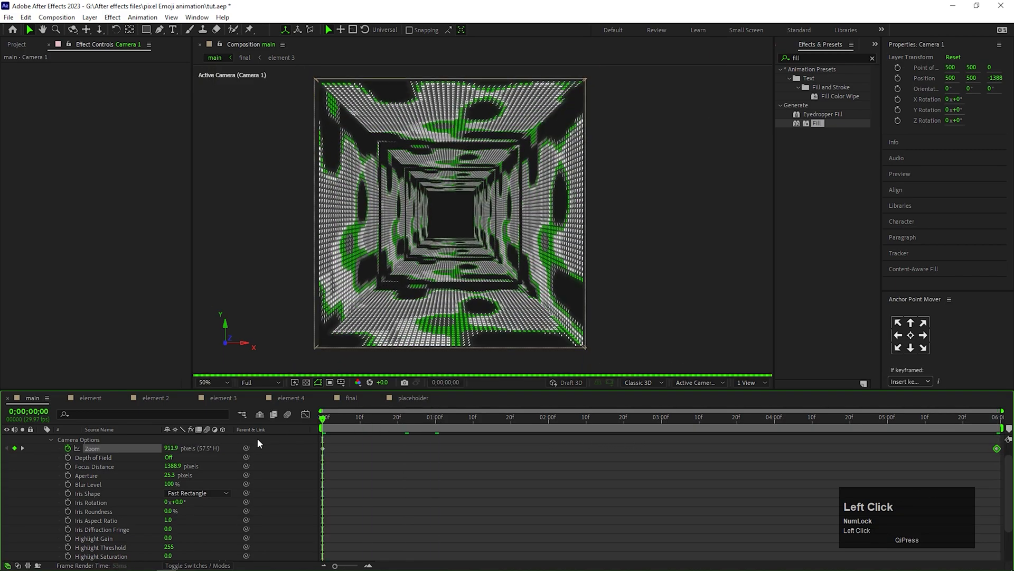
left_click(156, 397)
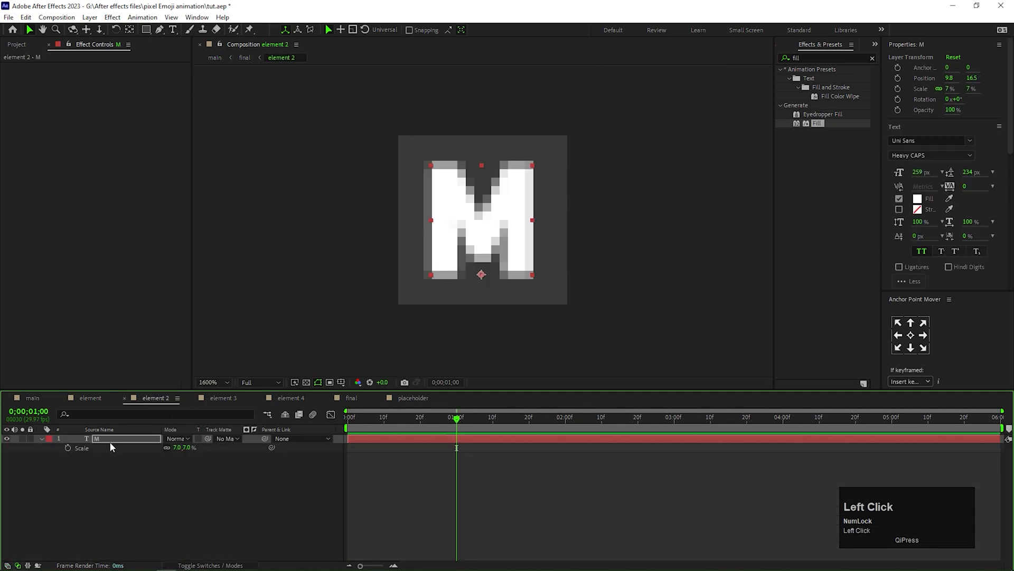
Set the F characters' Fill in the element composition to green
left_click(223, 397)
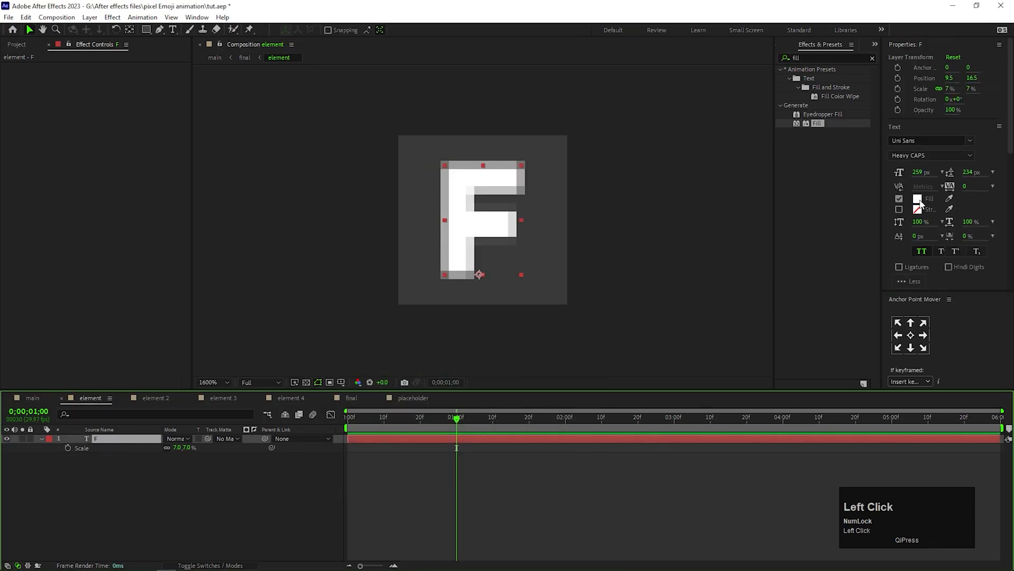
left_click(214, 57)
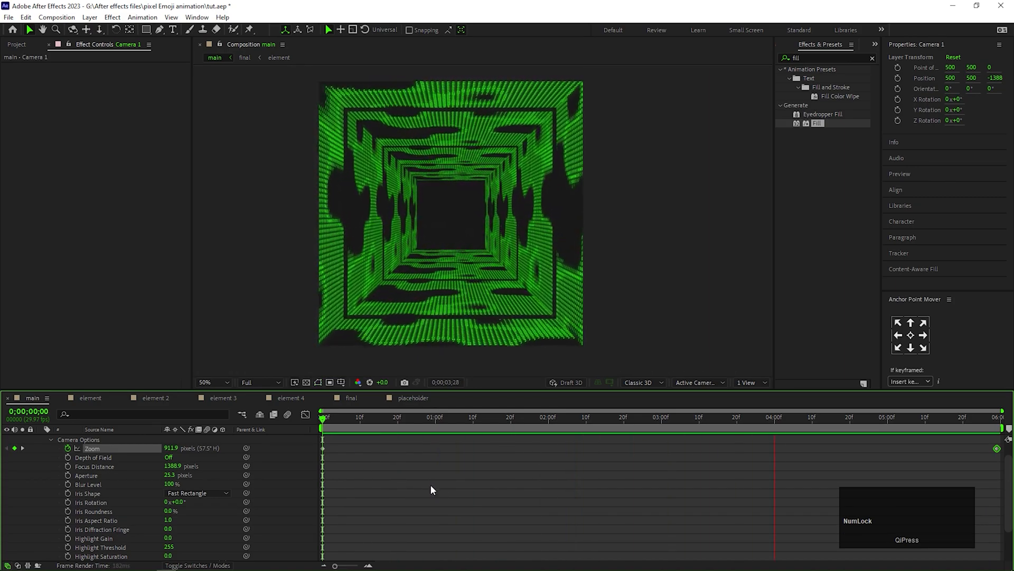
key("Home")
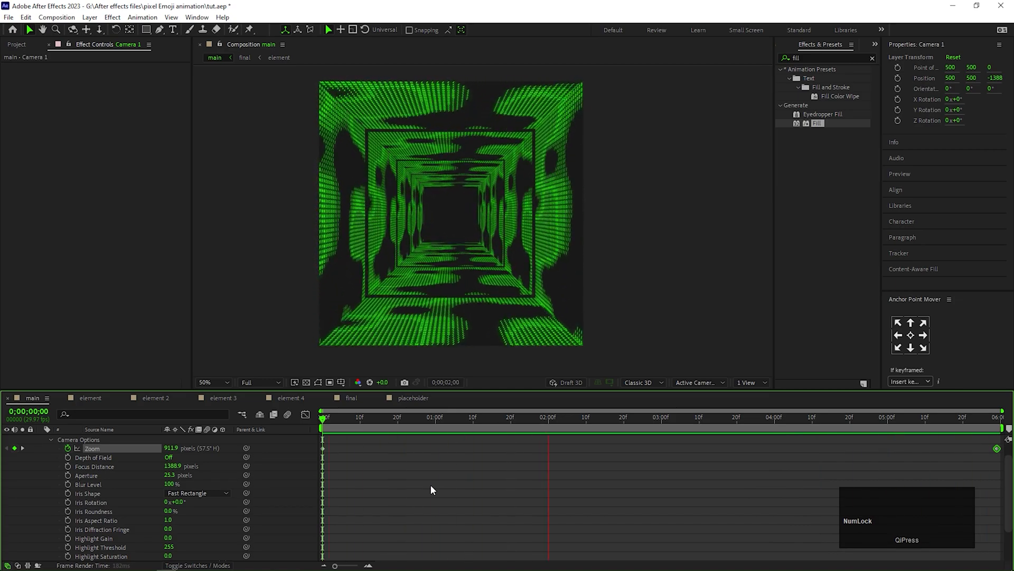
key("space")
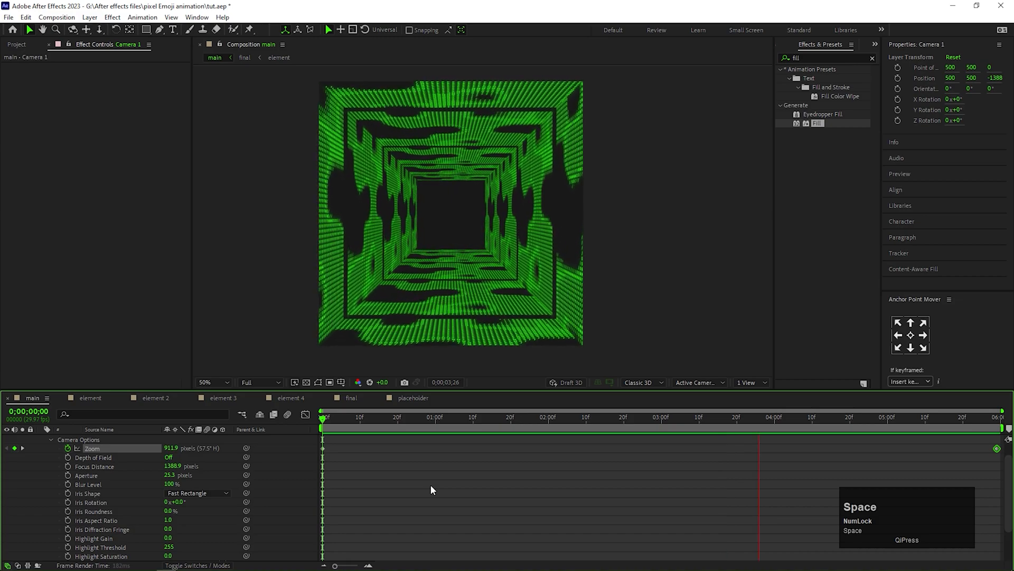